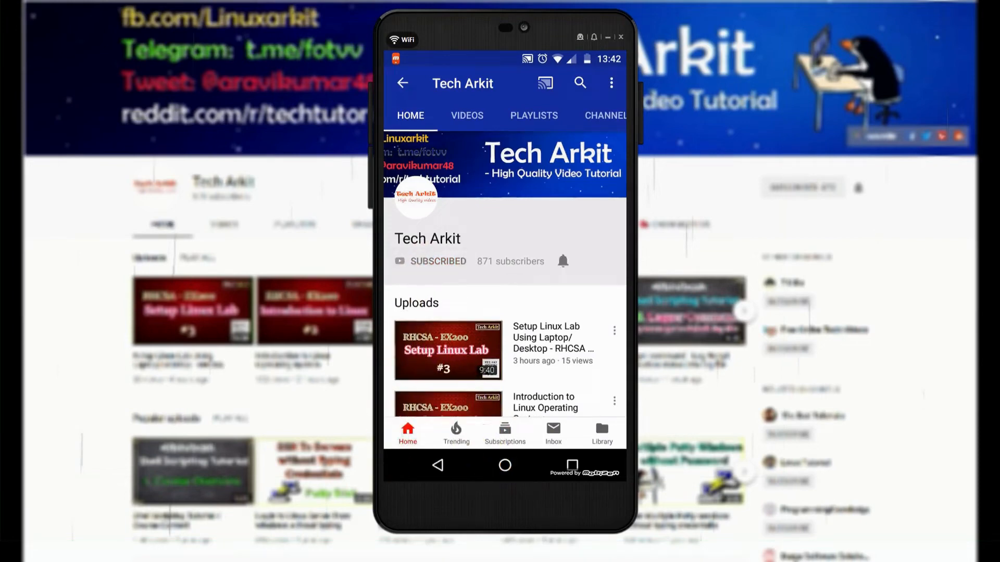
Run yum install ruby xorg-x11-fonts-Type1 php-xml at the root prompt.
{"action": "left_click", "coordinate": [561, 260]}
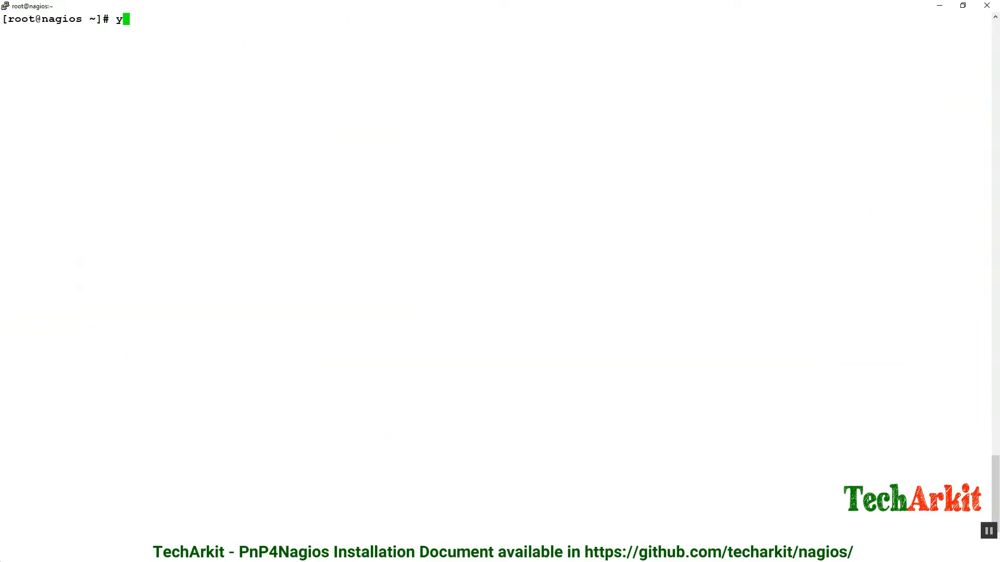
{"action": "type", "text": "um install"}
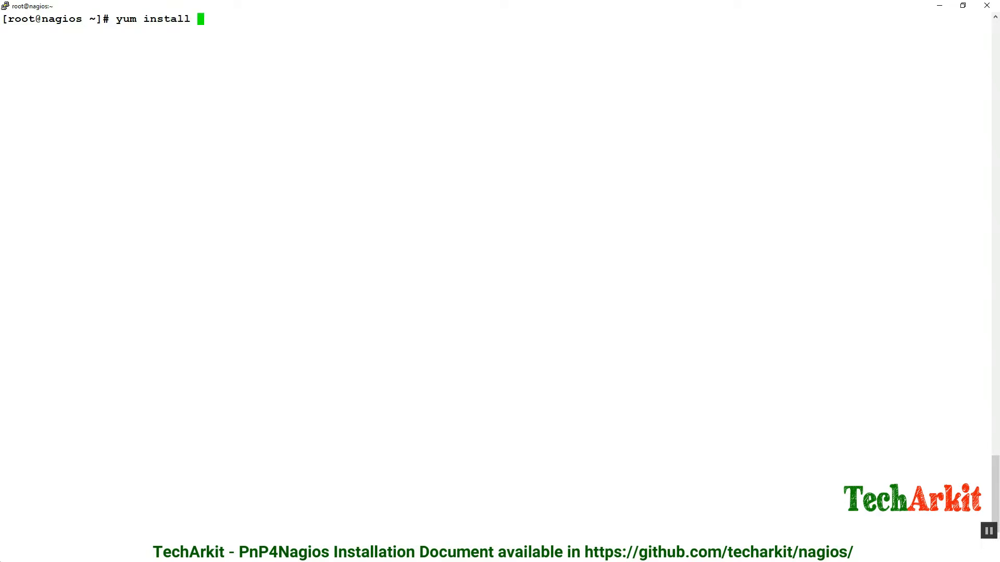
{"action": "type", "text": "ruby"}
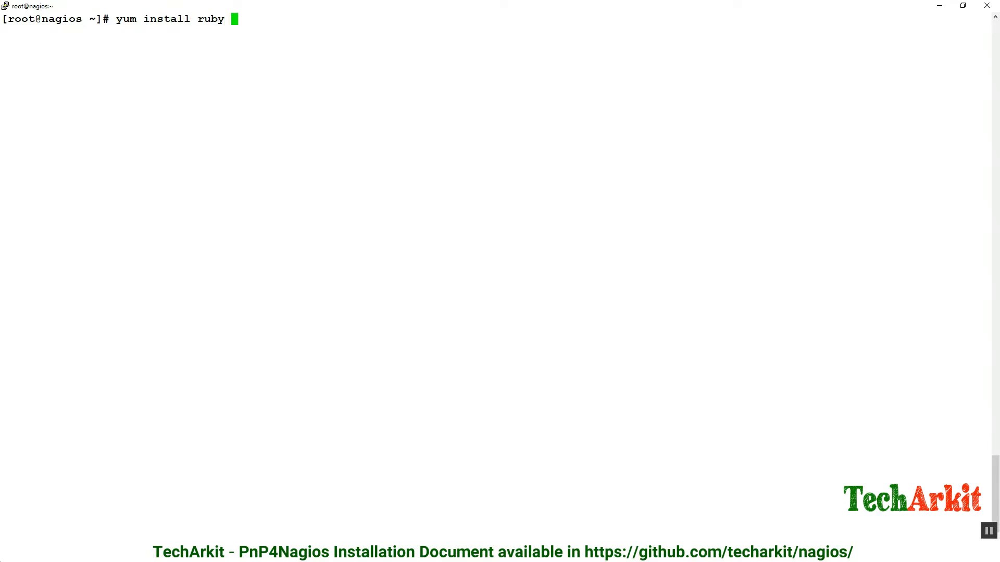
{"action": "type", "text": "xorg"}
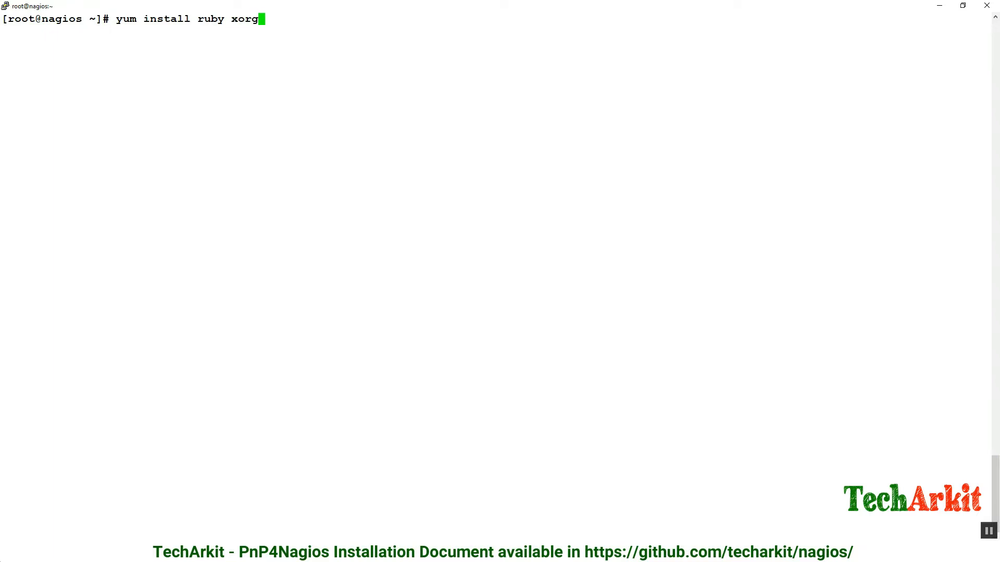
{"action": "type", "text": "-x"}
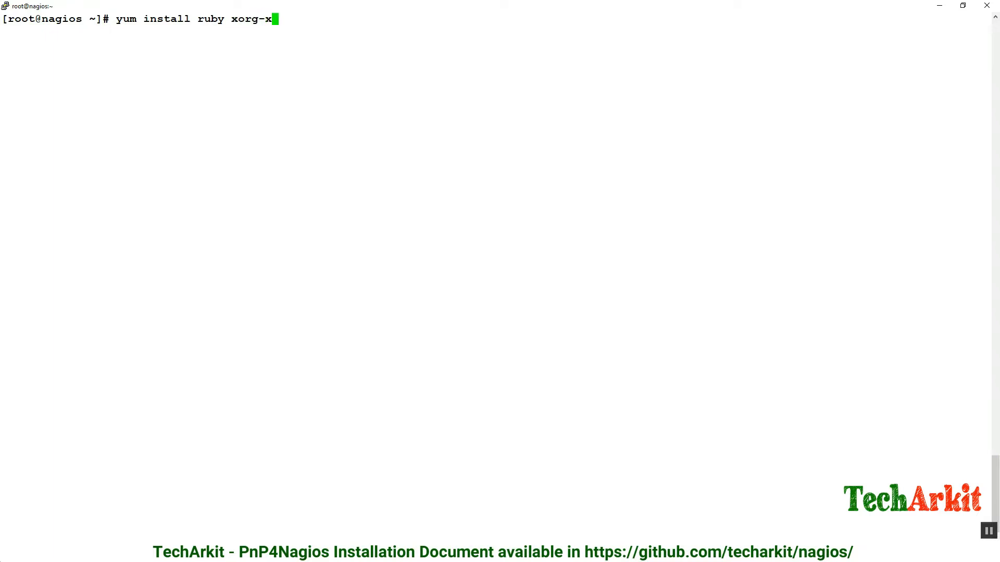
{"action": "type", "text": "11-font"}
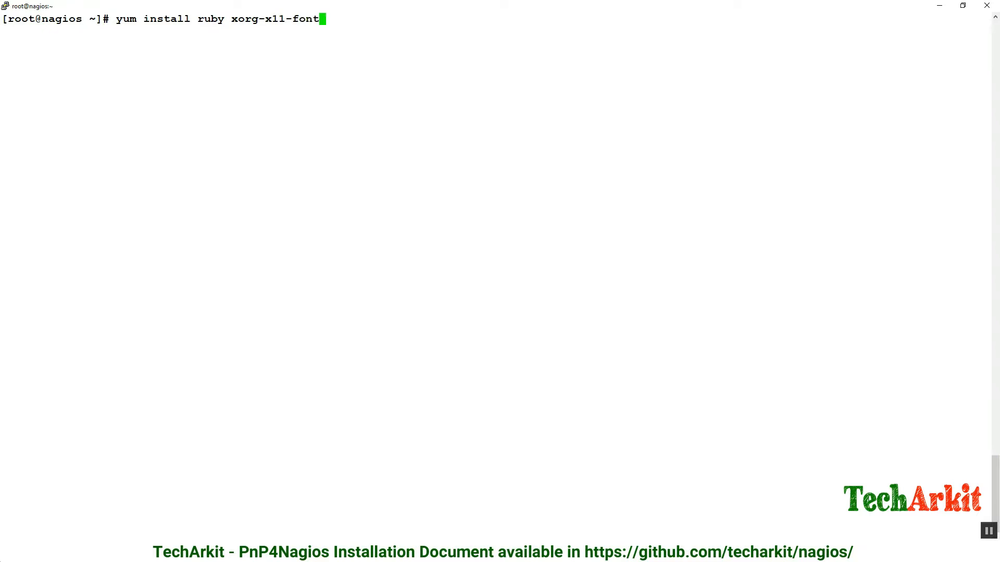
{"action": "type", "text": "-T"}
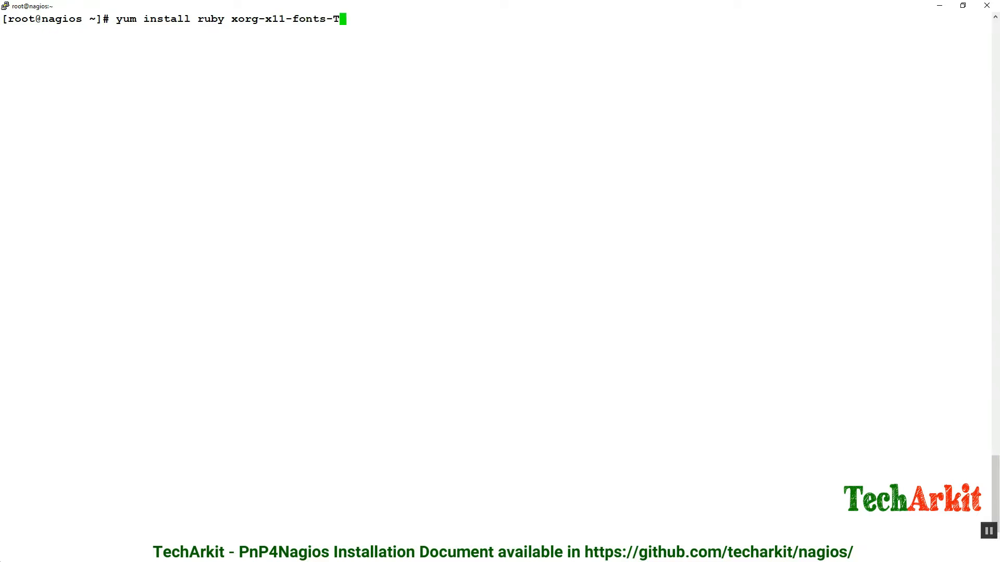
{"action": "type", "text": "ype1"}
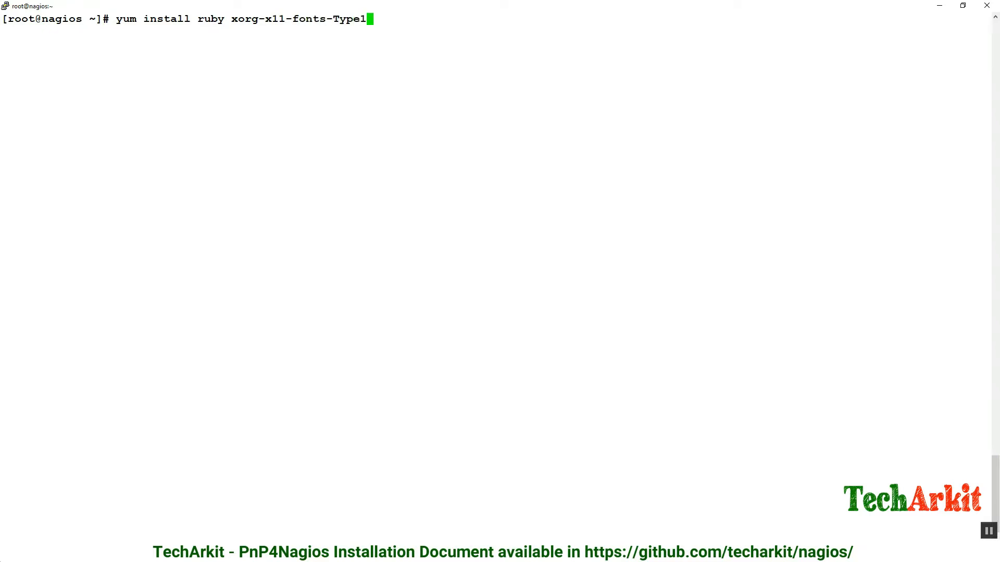
{"action": "type", "text": "php"}
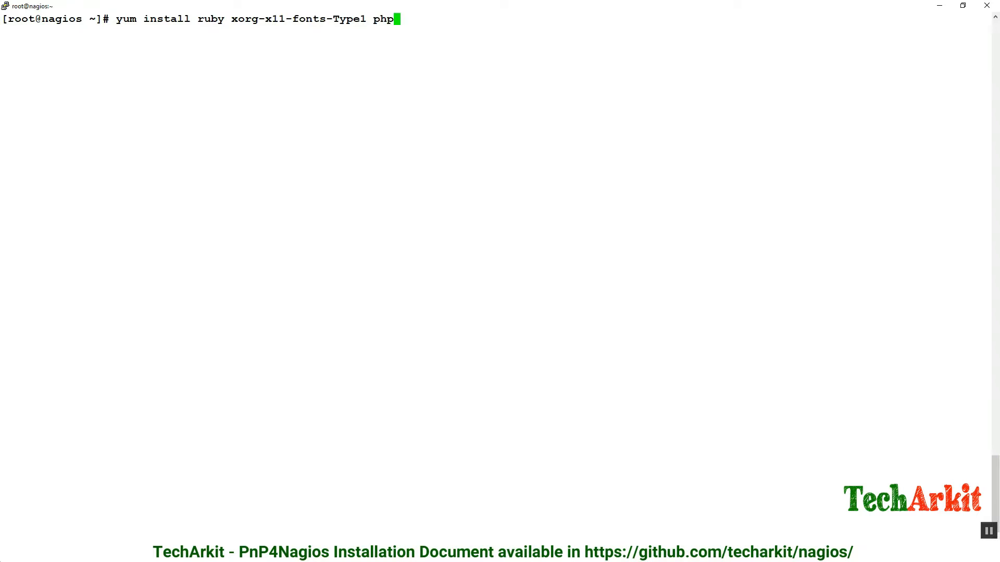
{"action": "type", "text": "-xml"}
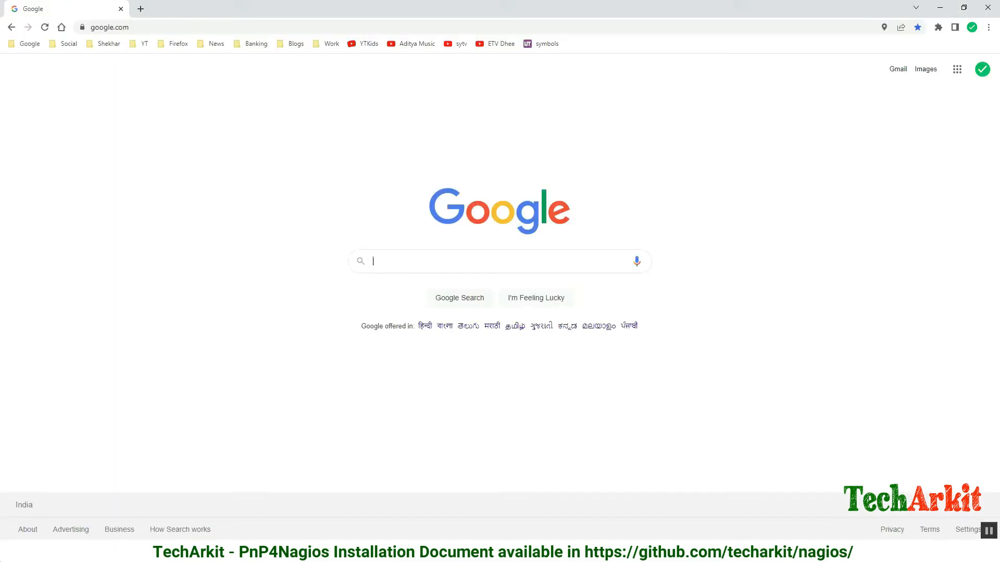
Search Google for 'download pnp4nagios' and go to the lingej/pnp4nagios GitHub repository.
{"action": "type", "text": "donwloa"}
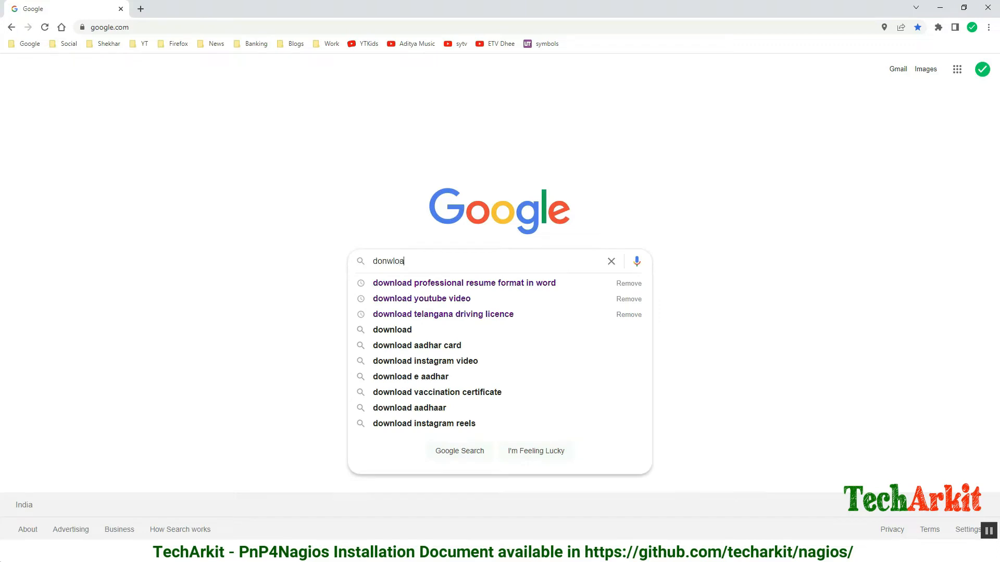
{"action": "type", "text": "download pnp4nagi"}
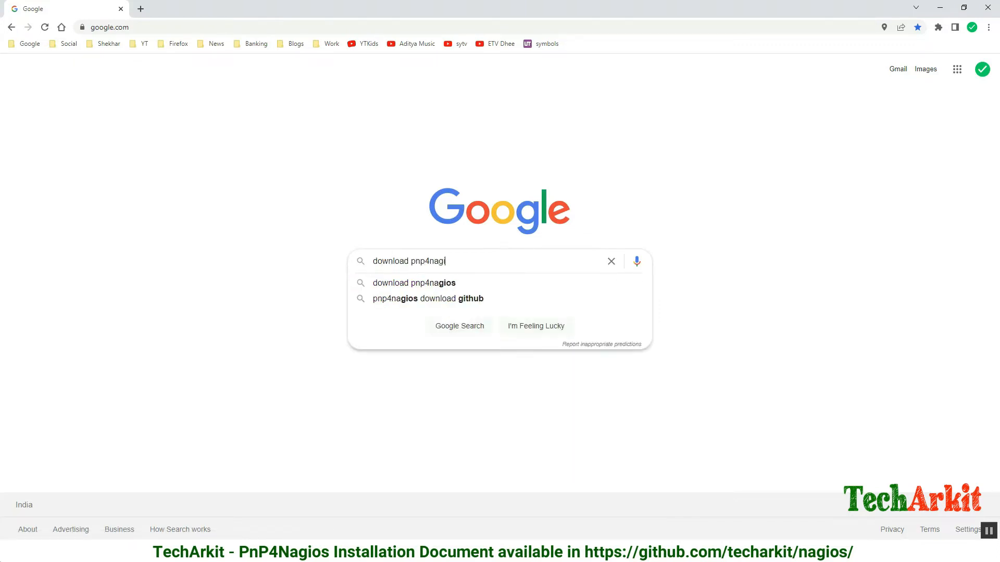
{"action": "left_click", "coordinate": [413, 282]}
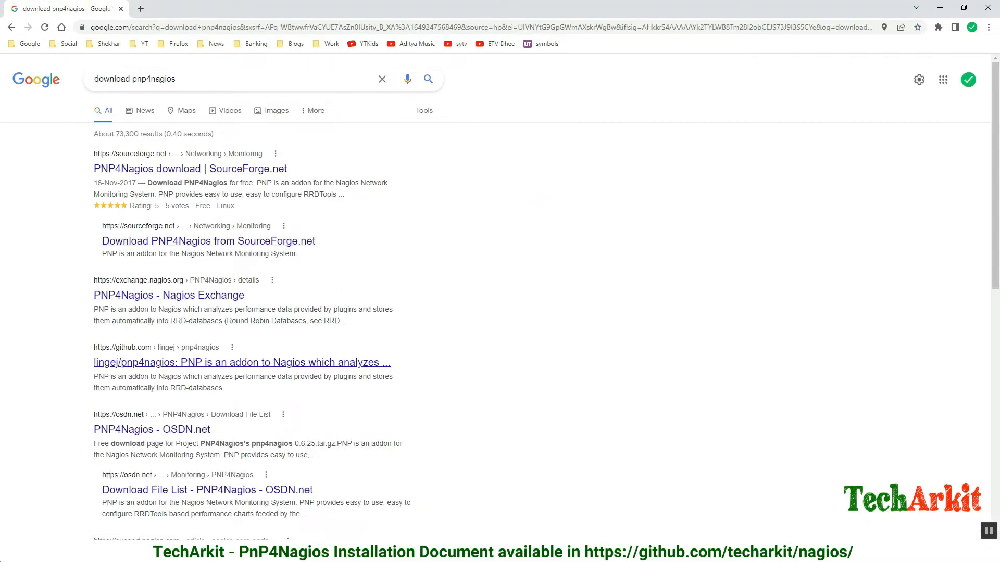
{"action": "mouse_move", "coordinate": [241, 363]}
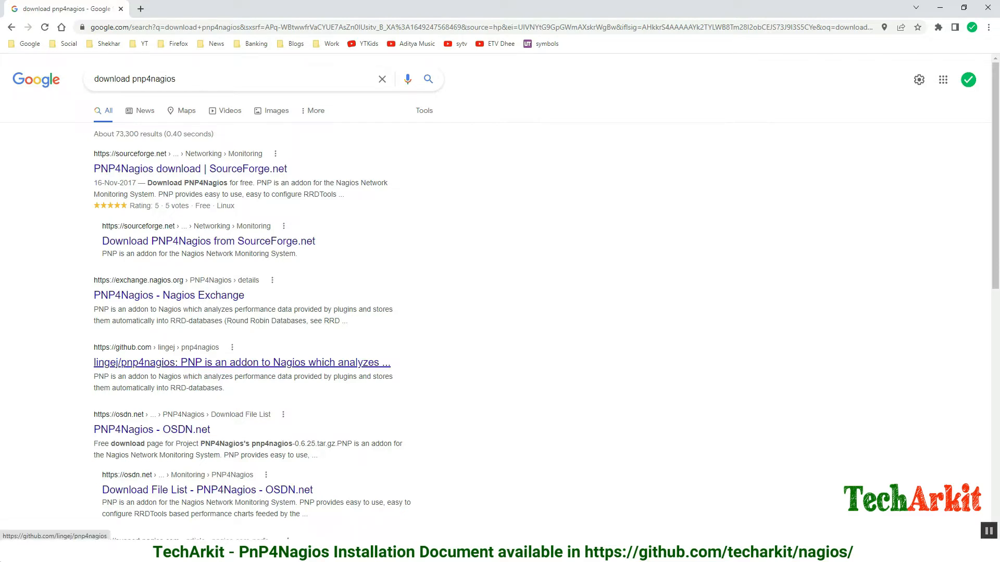
{"action": "left_click", "coordinate": [240, 363]}
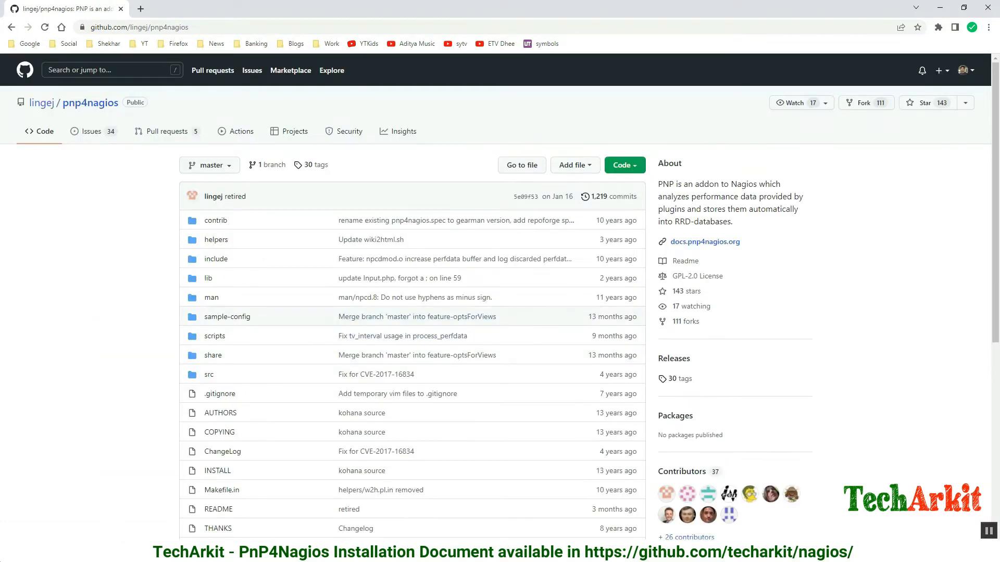
Scroll through the repository file list, then return to the PuTTY window.
{"action": "scroll", "scroll_direction": "down", "scroll_amount": 3}
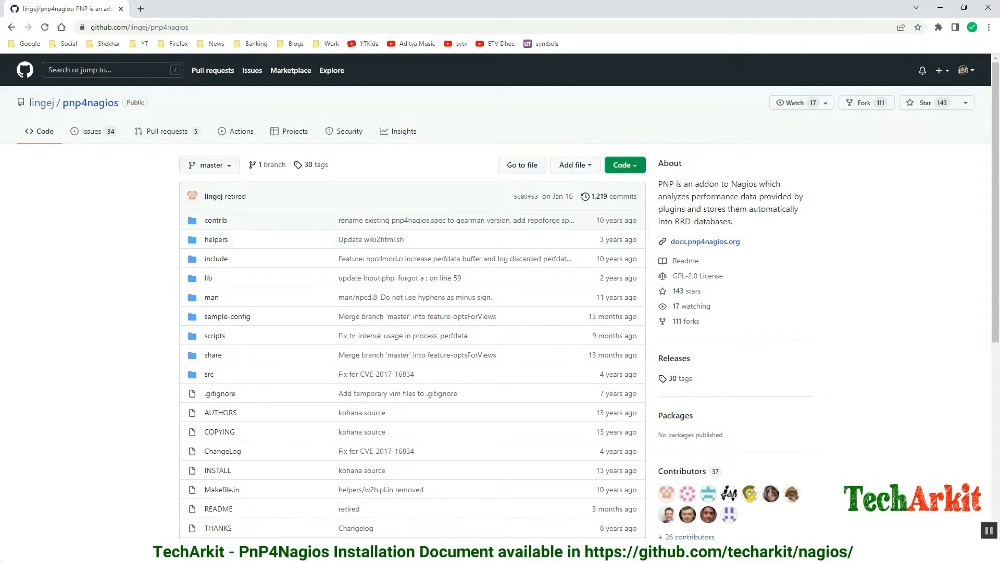
{"action": "left_click", "coordinate": [621, 164]}
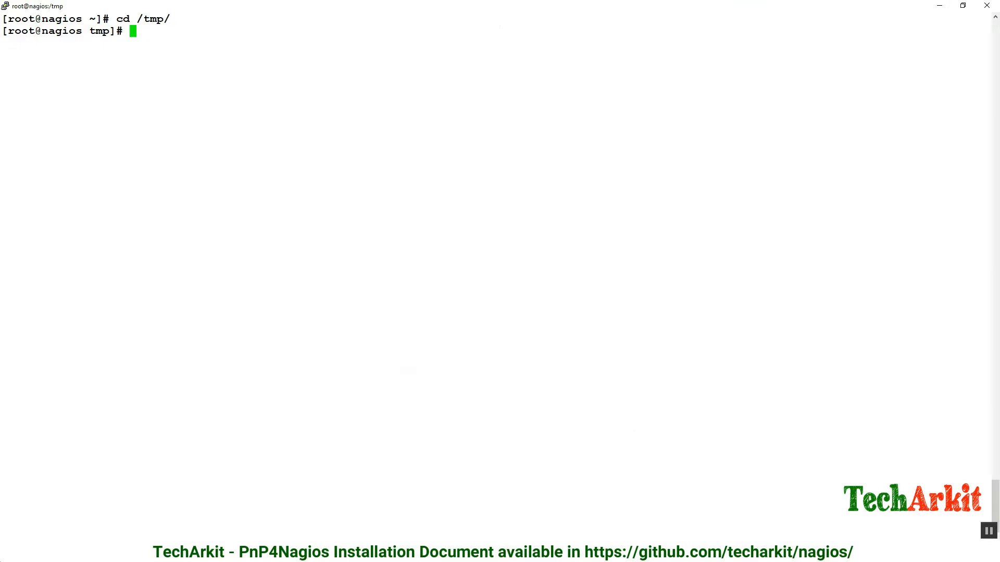
Install git with yum install git -y so the pnp4nagios clone into /tmp can proceed.
{"action": "type", "text": "git"}
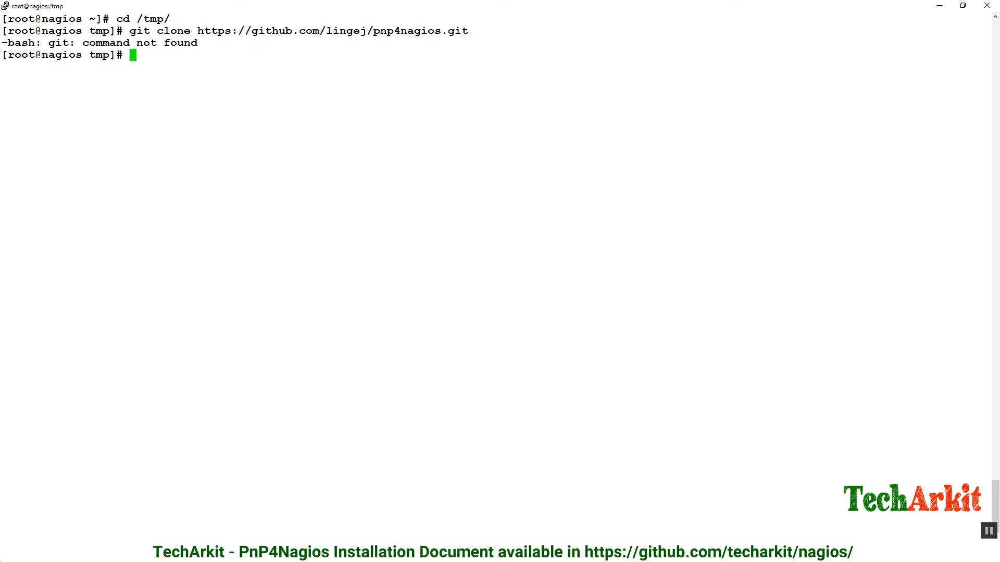
{"action": "type", "text": "yum install g"}
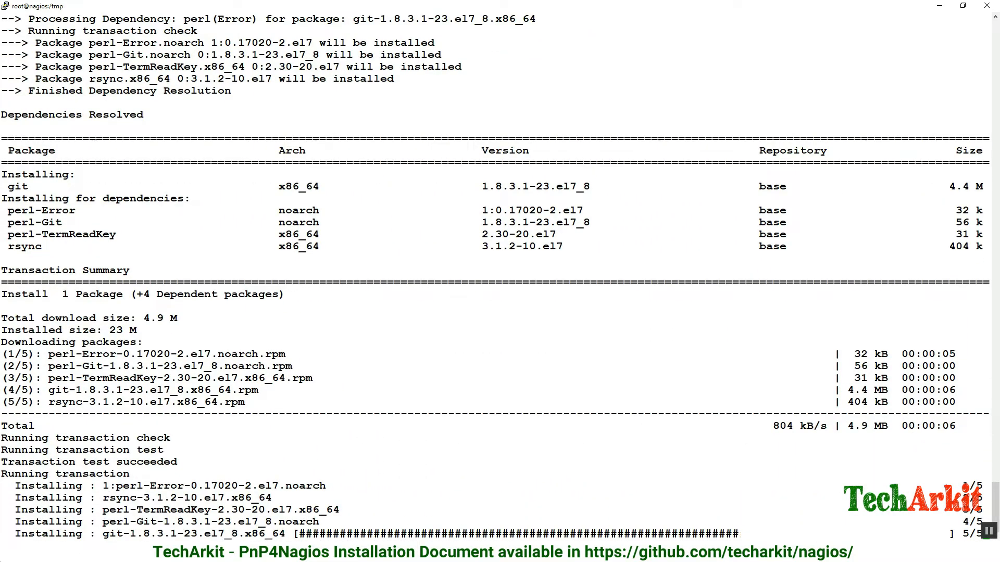
{"action": "type", "text": "c"}
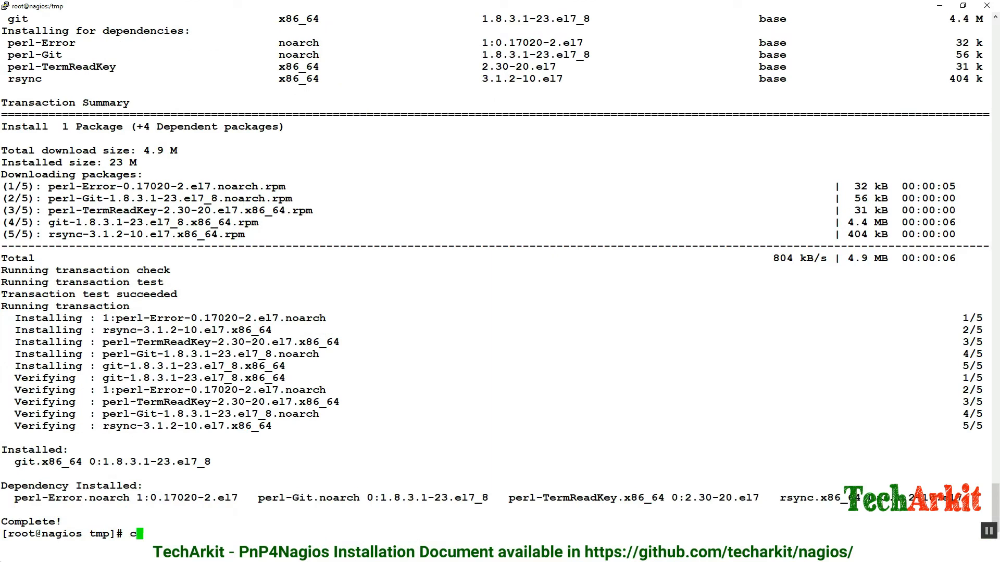
{"action": "type", "text": "yum install git -y"}
{"action": "type", "text": "git clone https://github.com/lingej/pnp4nagios.git"}
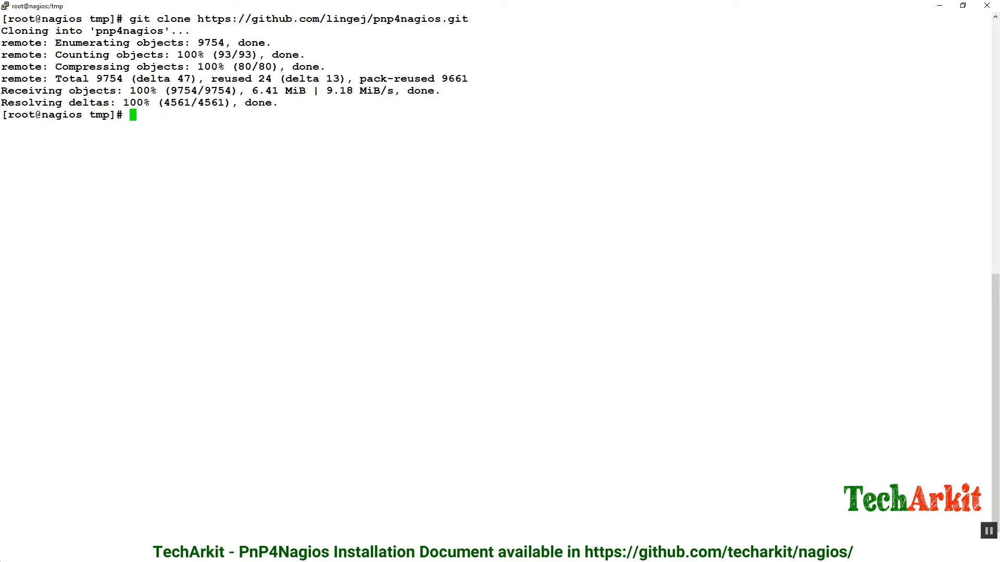
Enter pnp4nagios/ and begin ./configure with --with-rrdtool=/usr/bin/rrdtool.
{"action": "type", "text": "cd pnp4nagios/"}
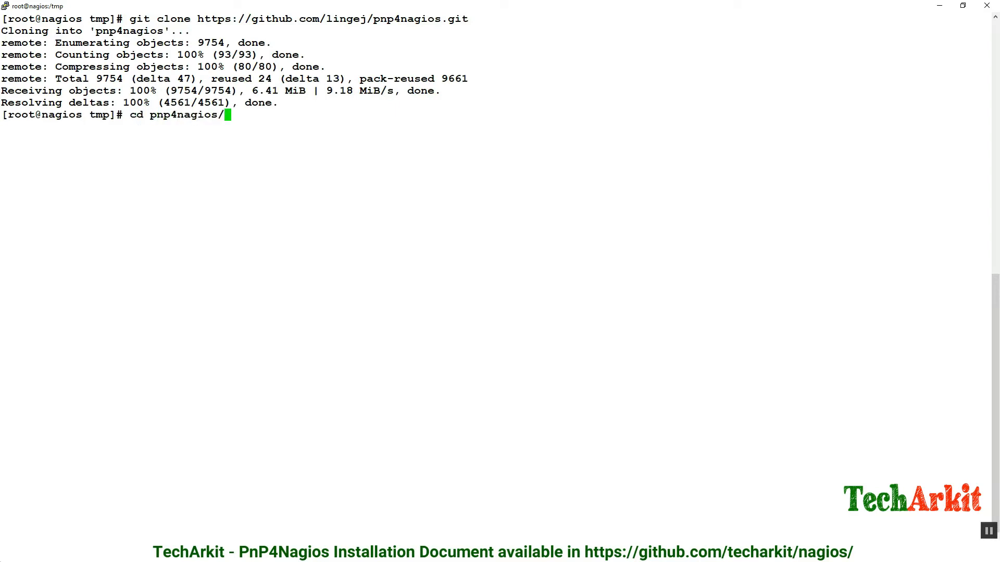
{"action": "type", "text": "ls"}
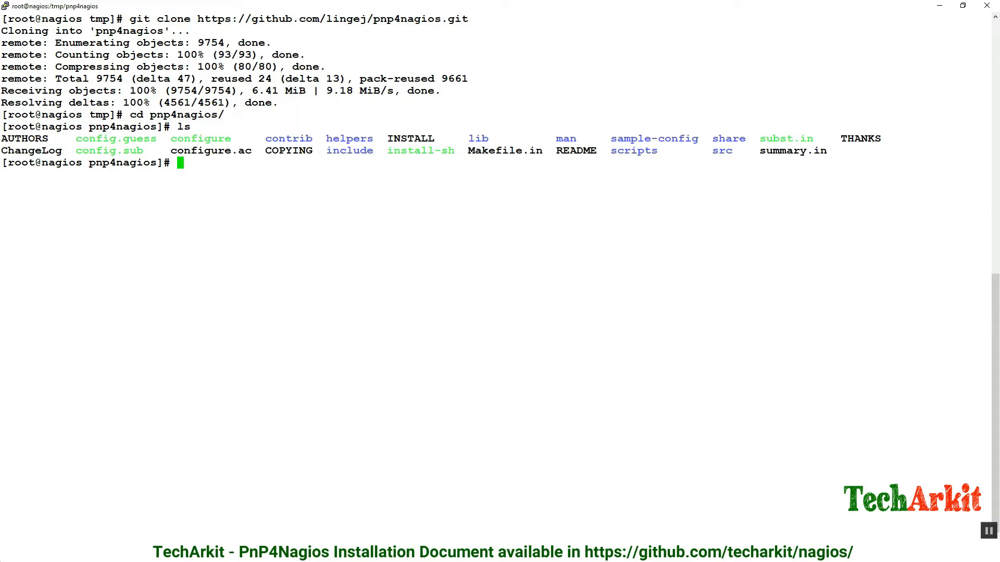
{"action": "type", "text": "./config"}
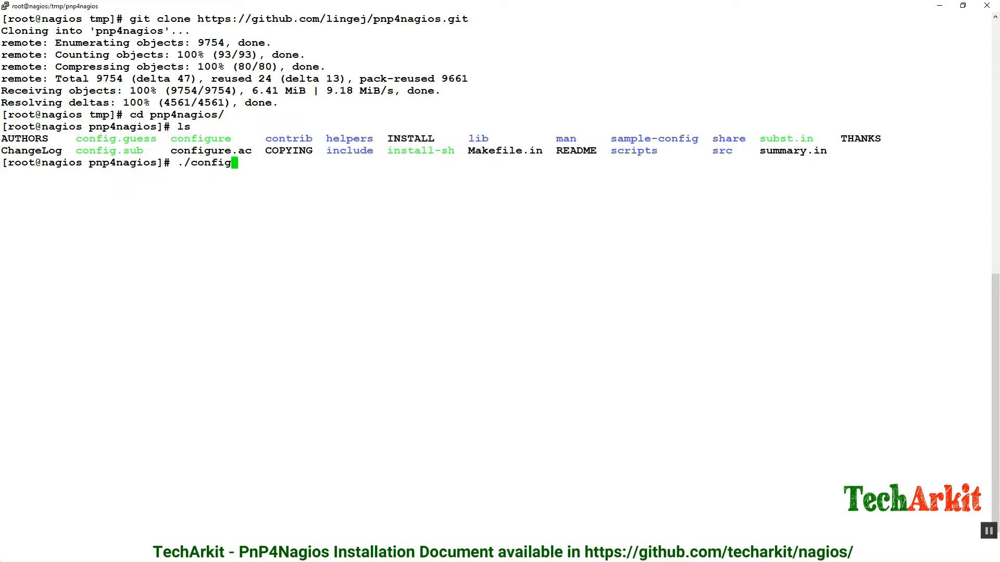
{"action": "type", "text": "ure"}
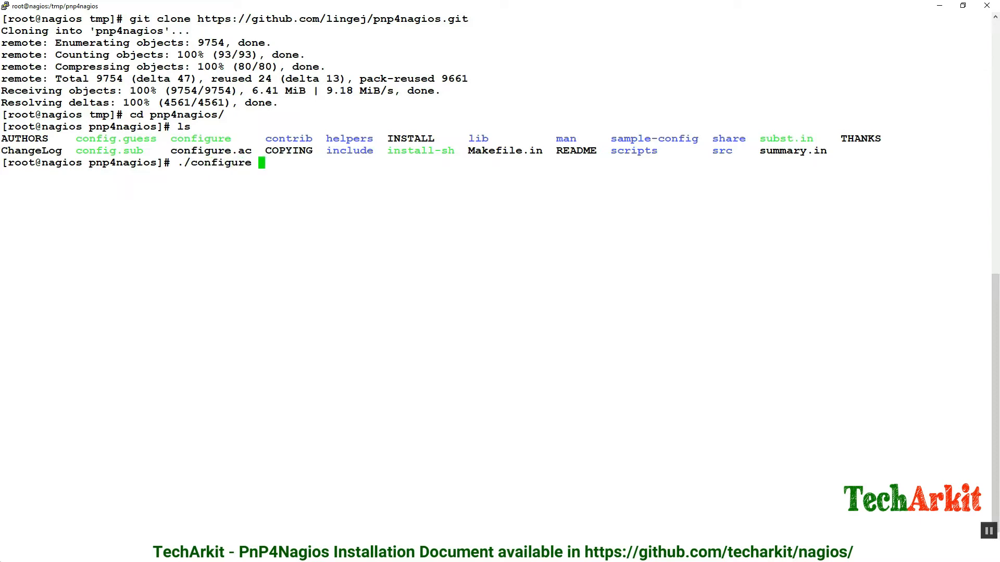
{"action": "type", "text": "--with"}
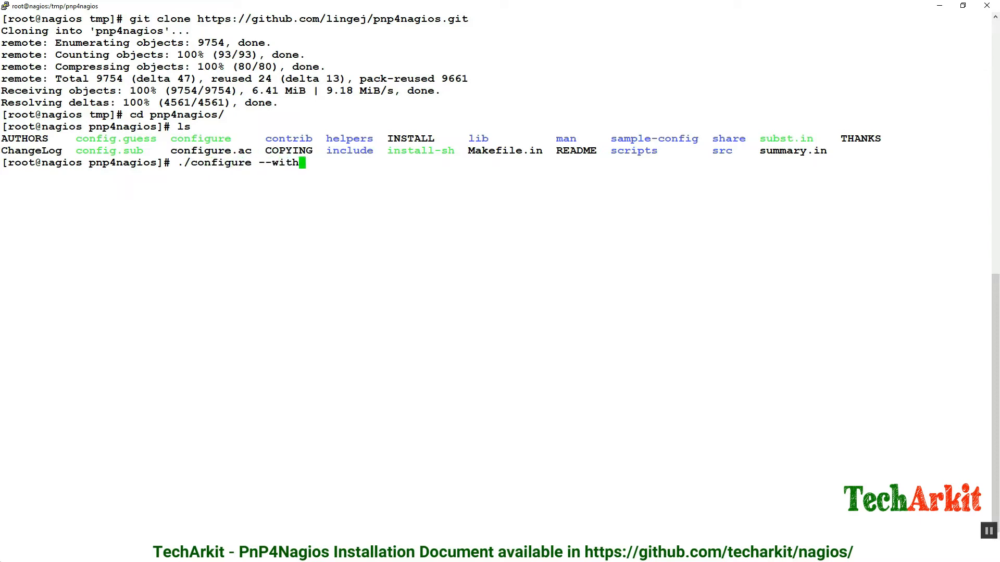
{"action": "type", "text": "-rrdtool="}
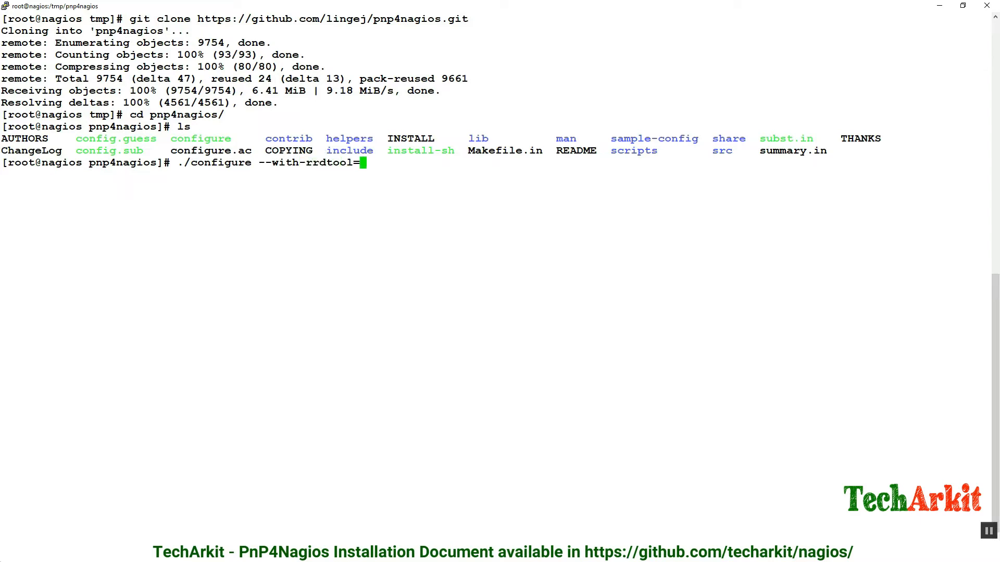
{"action": "type", "text": "/usr/b"}
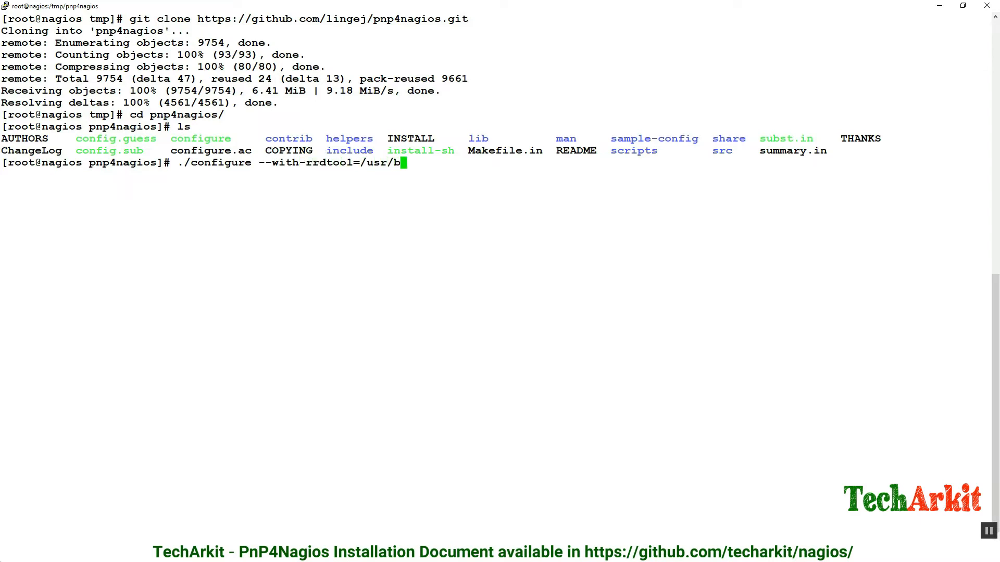
{"action": "type", "text": "in/rr"}
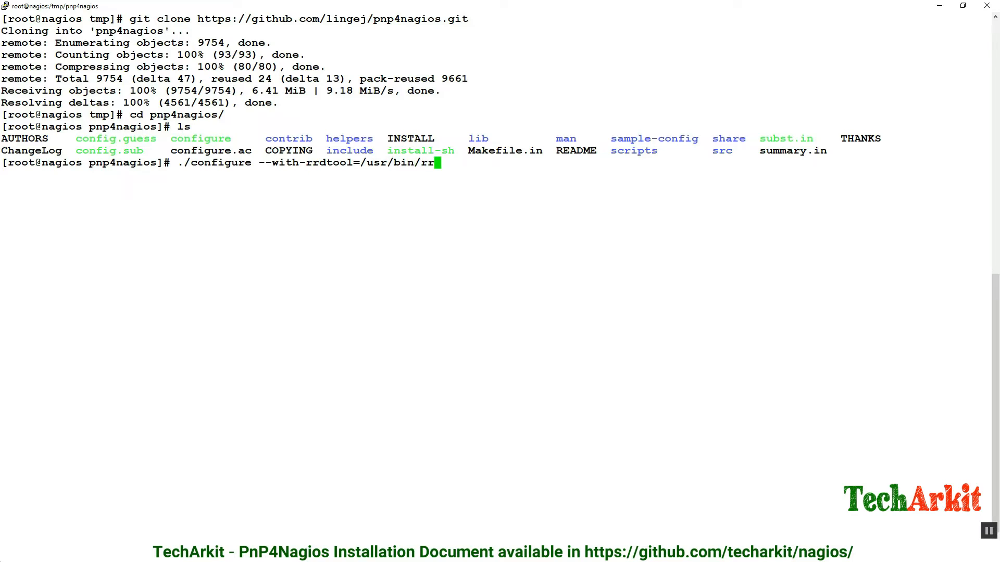
{"action": "type", "text": "dtool"}
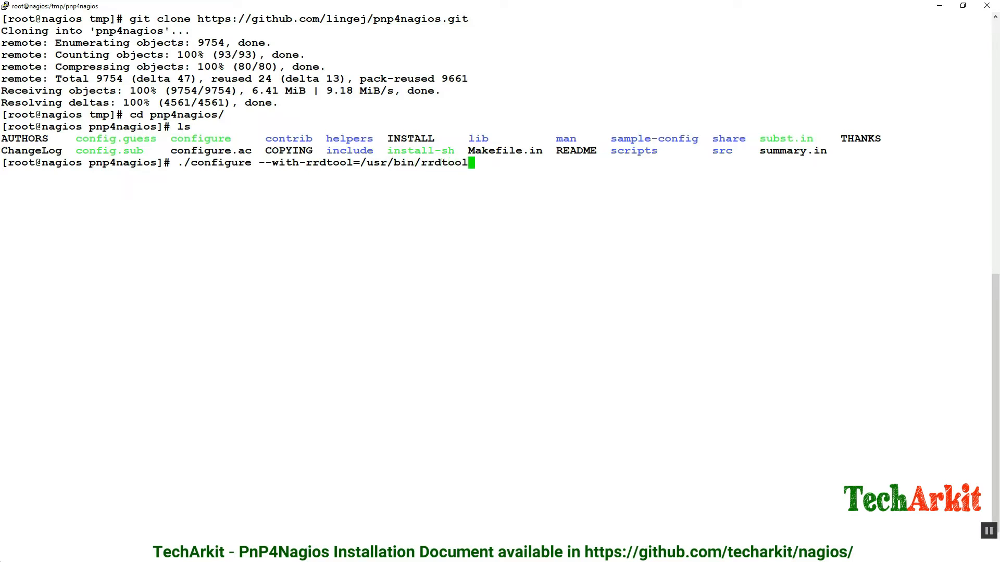
Complete configure with --with-nagios-user=nagios --with-nagios-group=nagcmd and run it.
{"action": "type", "text": "--with"}
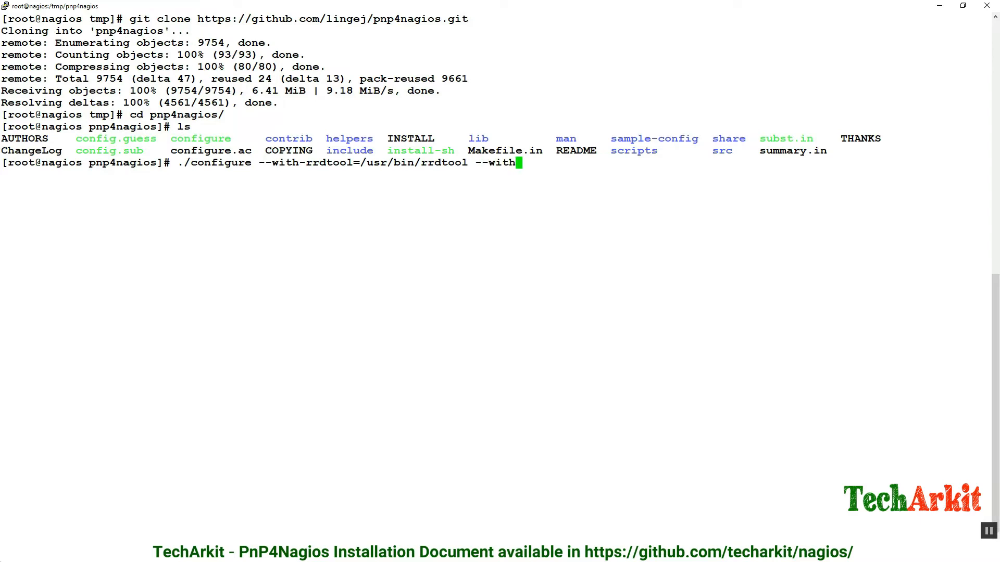
{"action": "type", "text": "-nagio"}
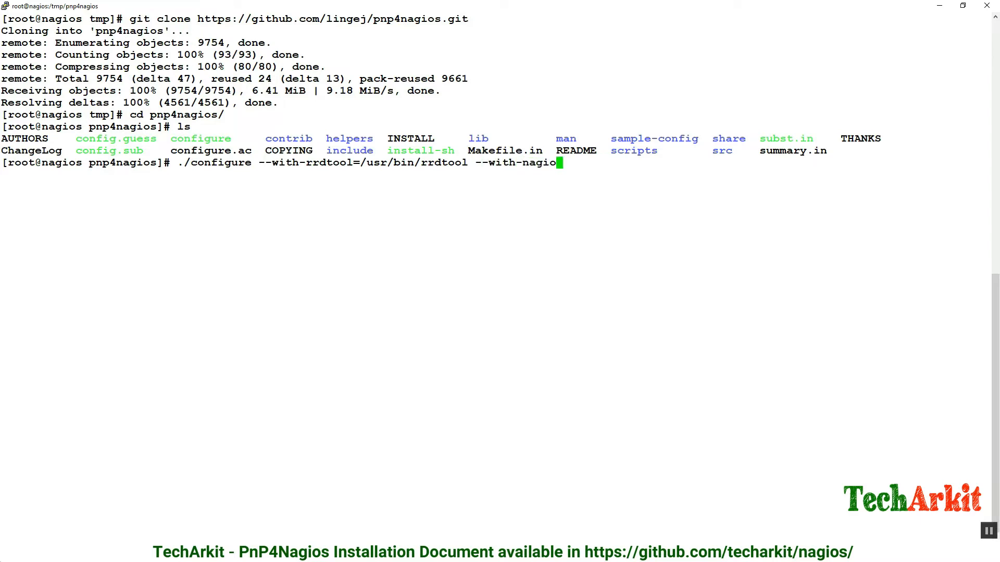
{"action": "type", "text": "-u"}
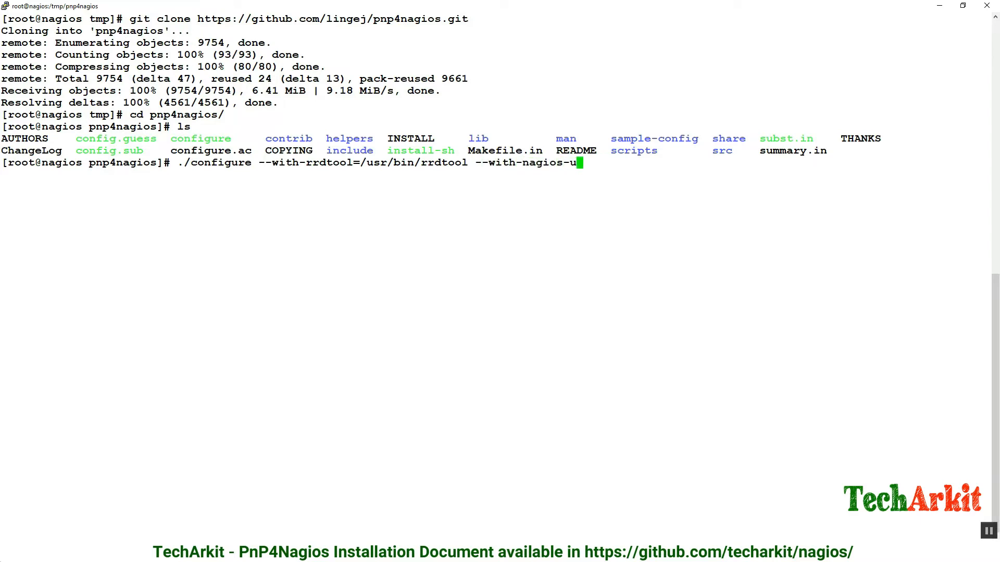
{"action": "type", "text": "ser=nagios --wit"}
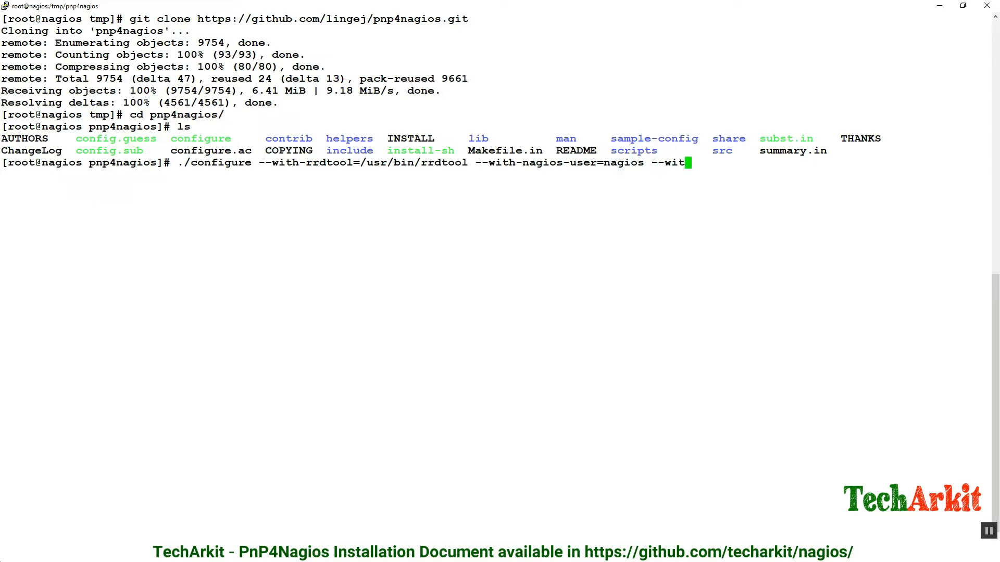
{"action": "type", "text": "h-nagi"}
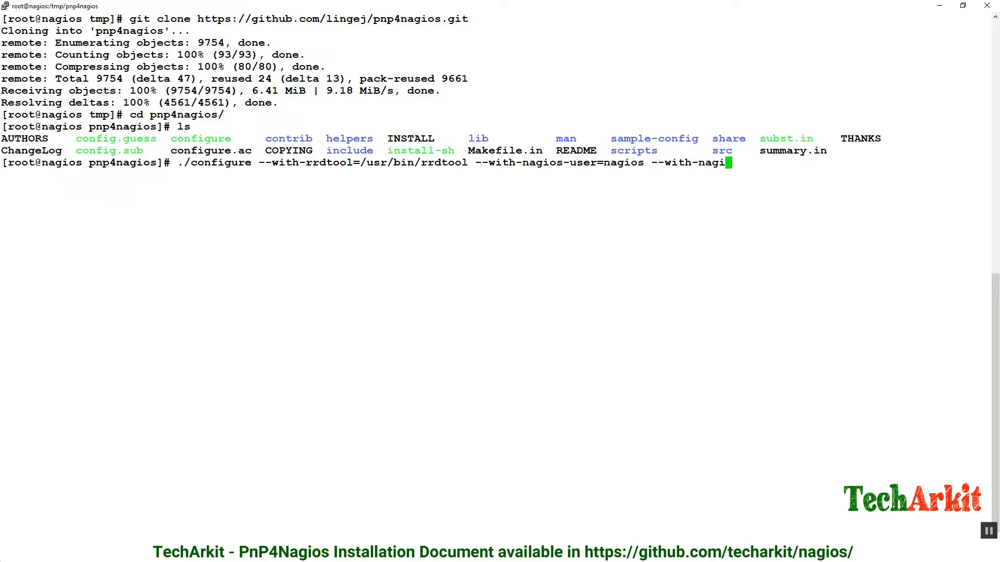
{"action": "type", "text": "os"}
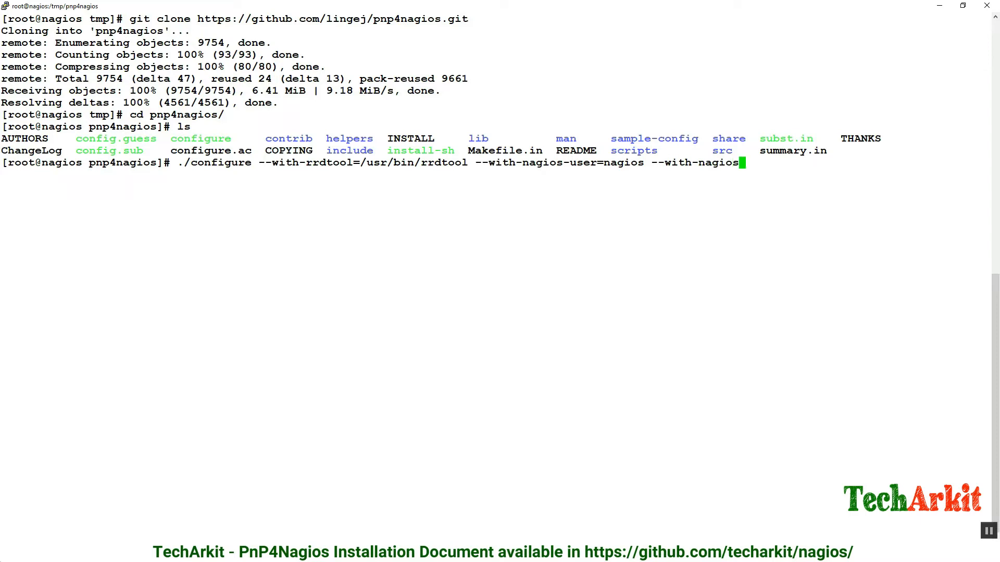
{"action": "type", "text": "-group"}
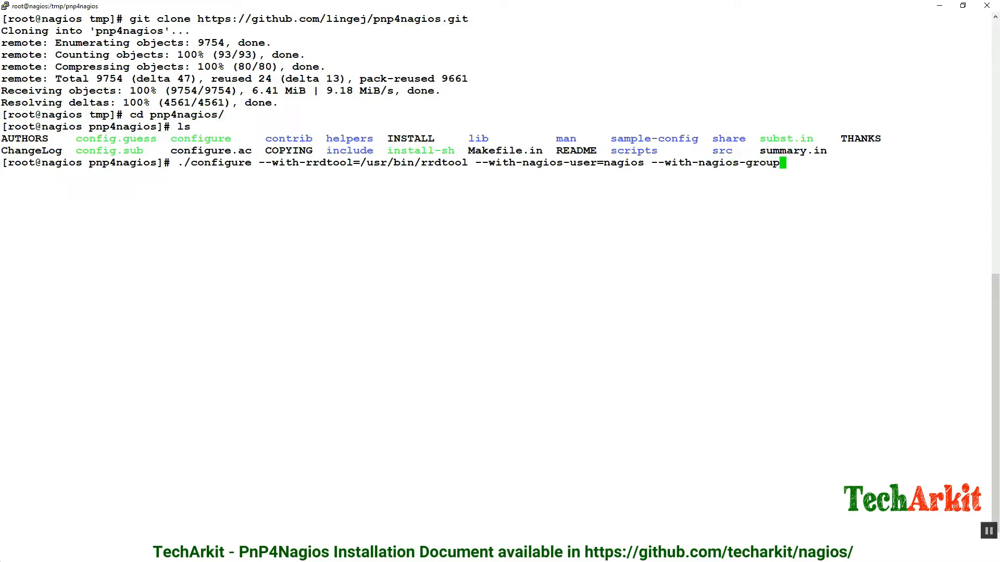
{"action": "type", "text": "=n"}
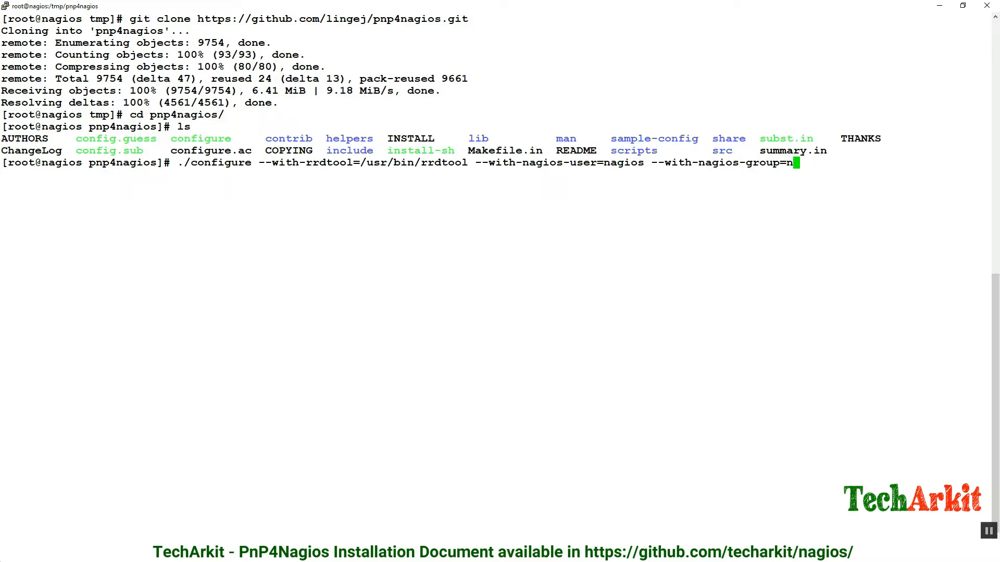
{"action": "type", "text": "agc"}
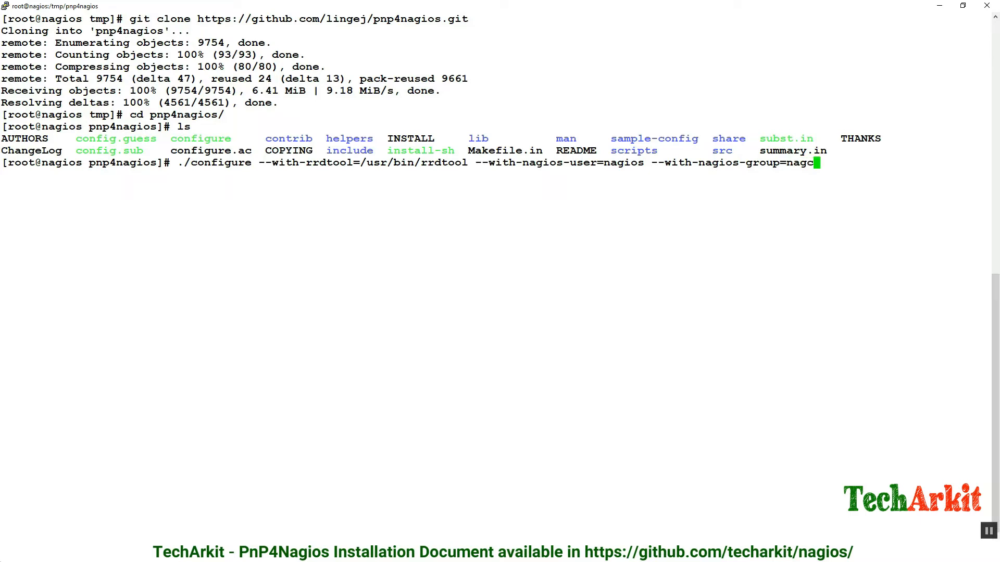
{"action": "type", "text": "md"}
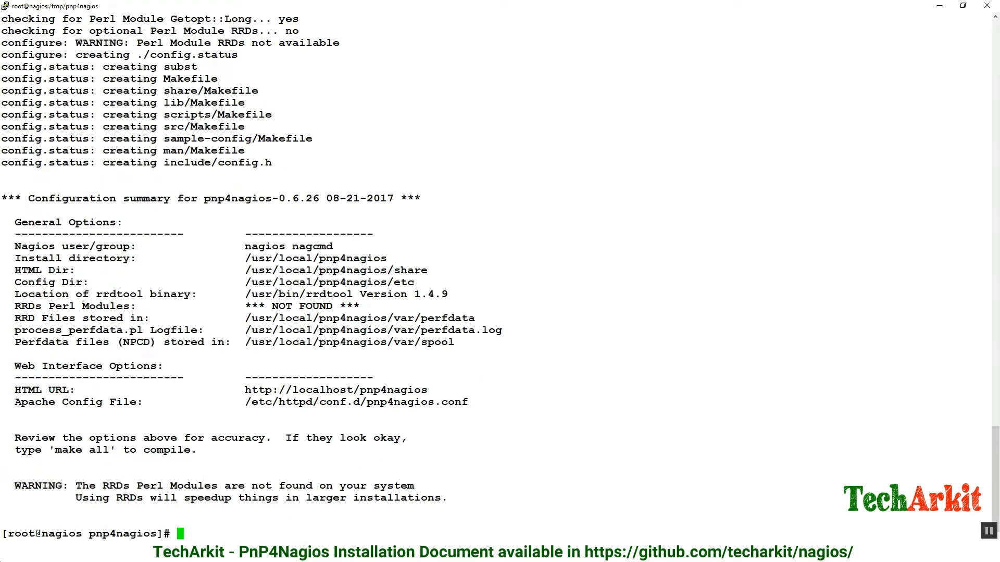
Run make all, make install-webconf and make install-config.
{"action": "type", "text": "make all"}
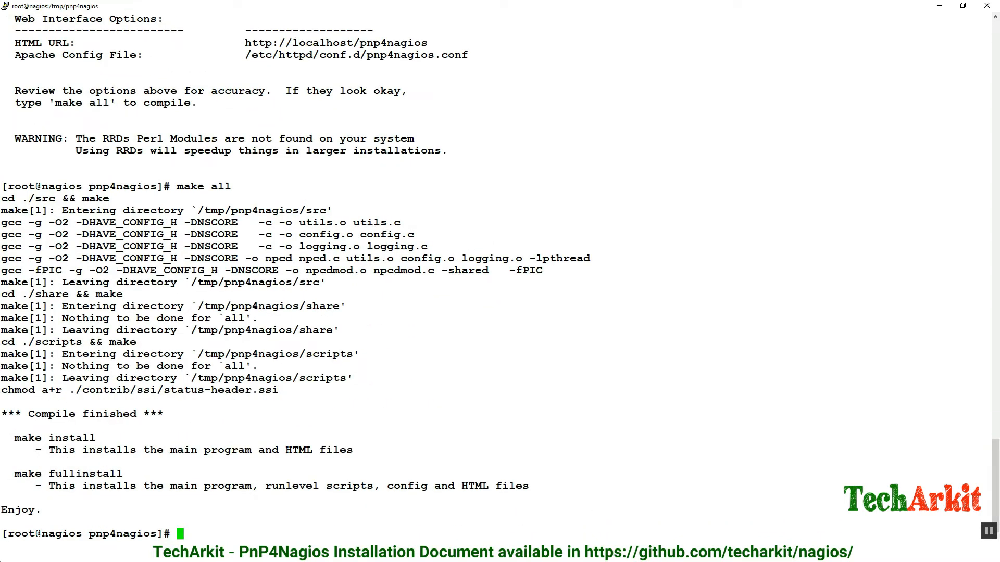
{"action": "type", "text": "make install"}
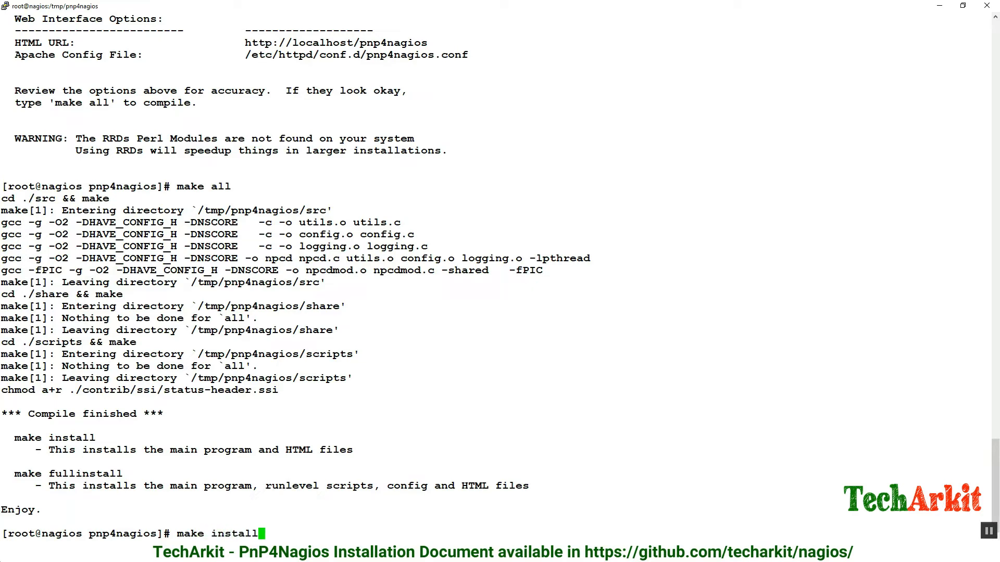
{"action": "type", "text": "-wb"}
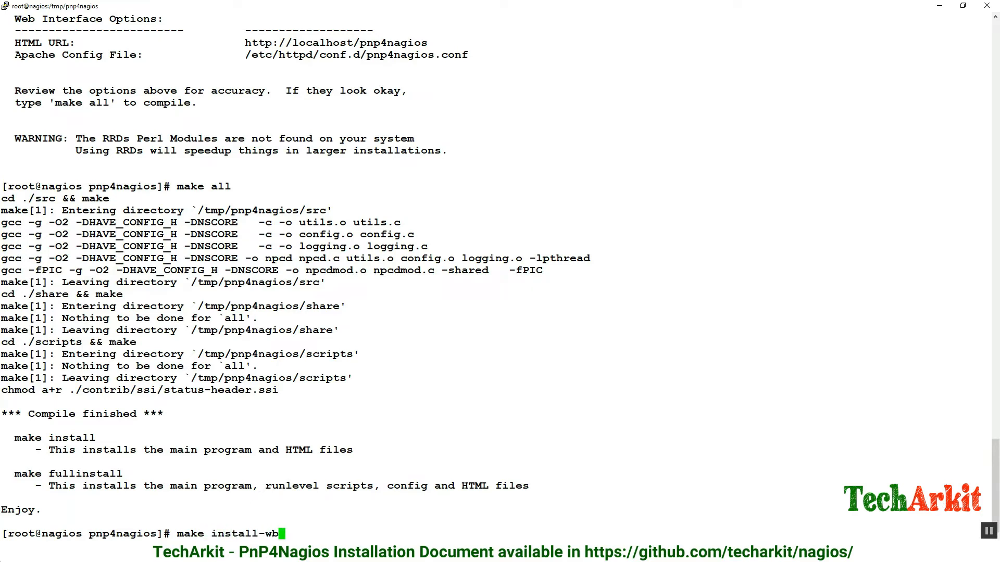
{"action": "type", "text": "ebconf"}
{"action": "type", "text": "make install-c"}
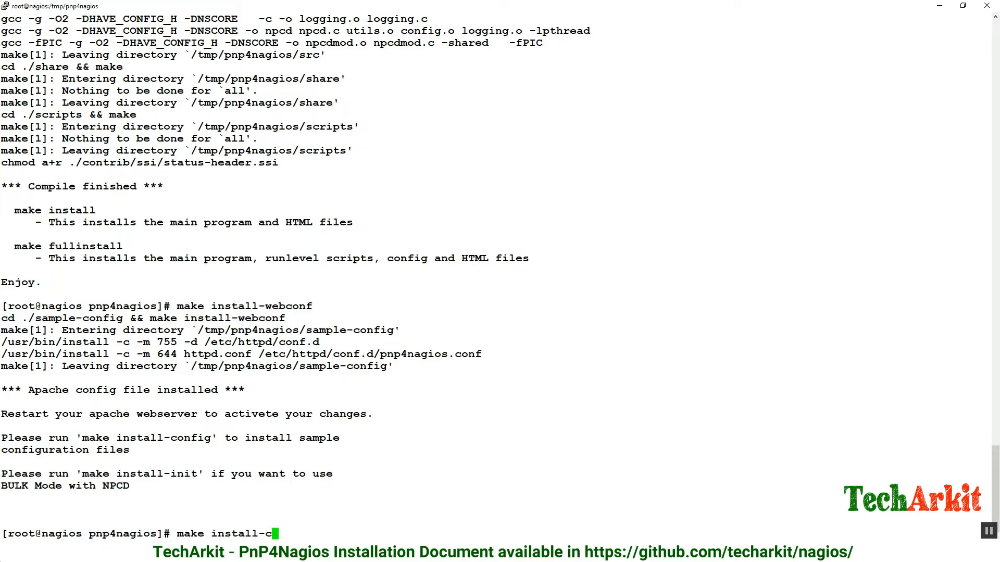
{"action": "key", "text": "Return"}
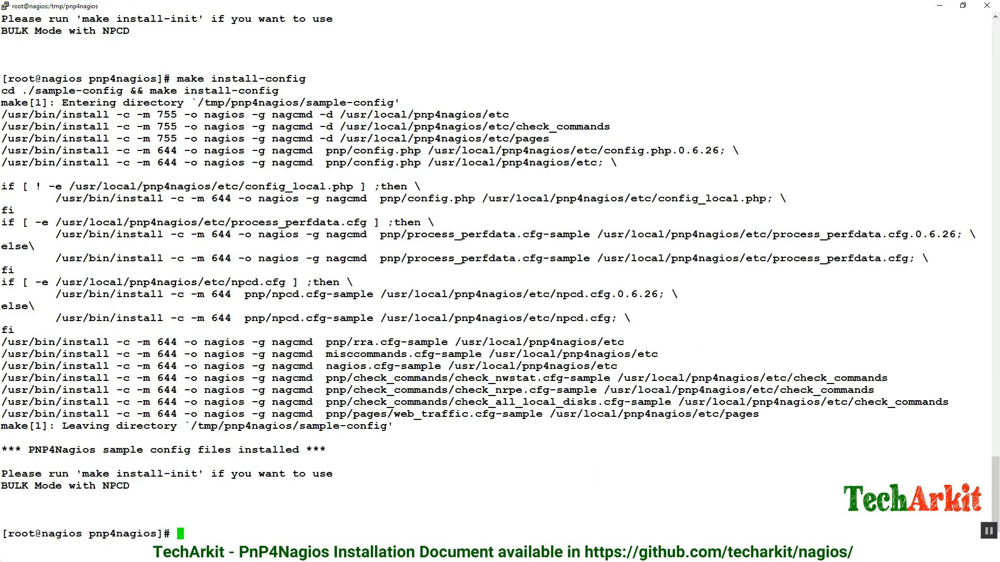
Run make install-init and make fullinstall to finish installing PNP4Nagios.
{"action": "type", "text": "make install"}
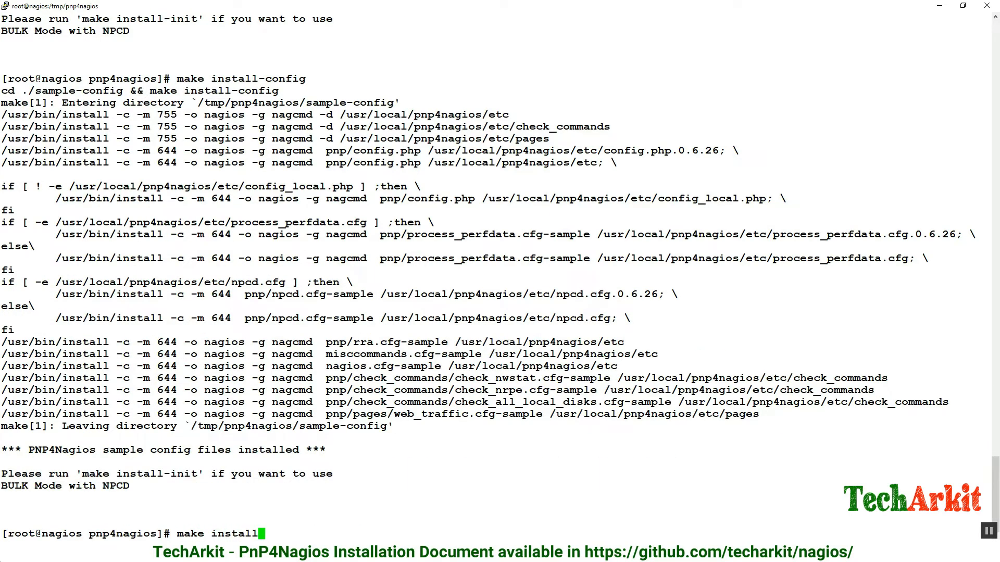
{"action": "type", "text": "-init"}
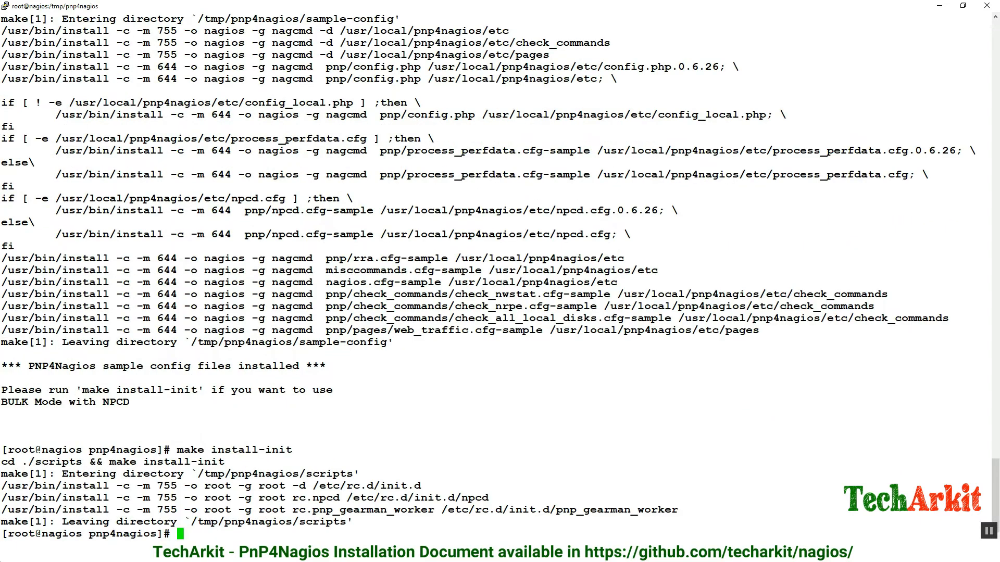
{"action": "type", "text": "make install"}
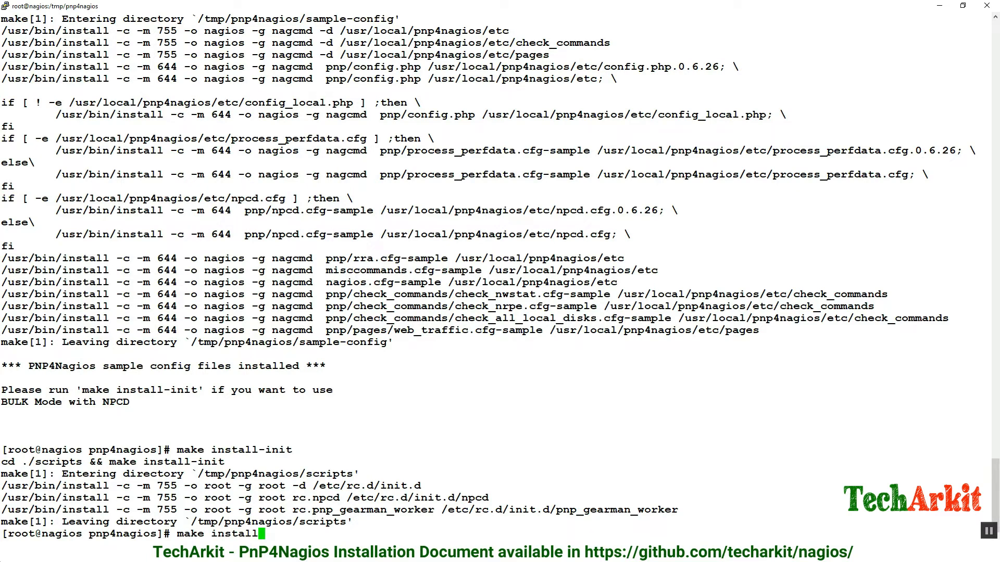
{"action": "type", "text": "fu"}
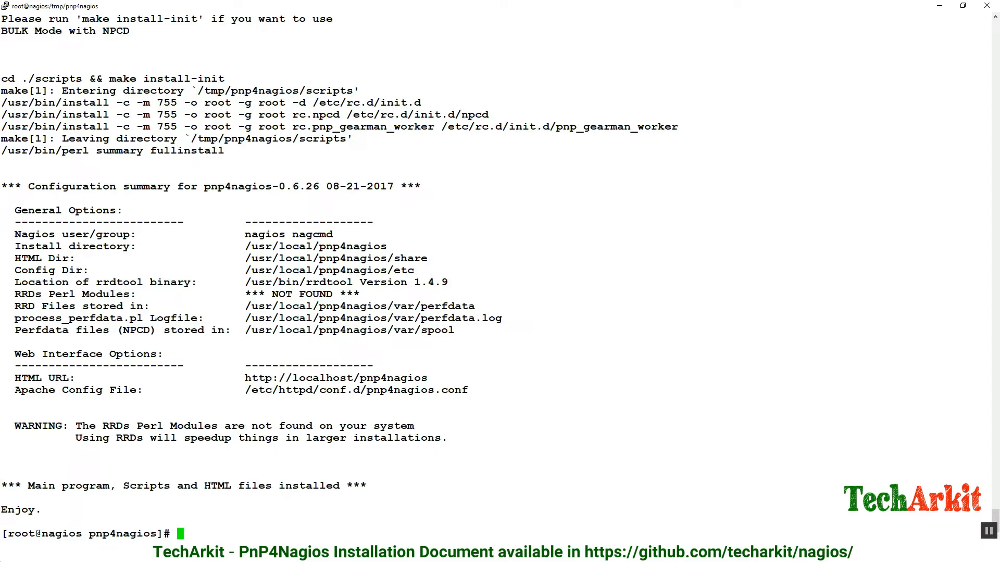
Start /etc/init.d/npcd, enable it at boot, and restart the nagios and httpd services.
{"action": "type", "text": "/etc/init.d/"}
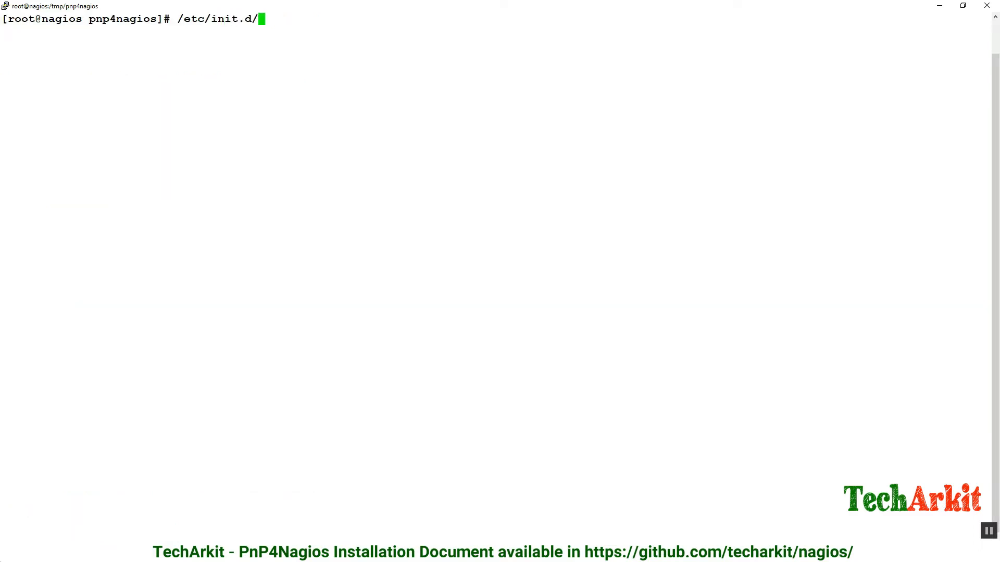
{"action": "type", "text": "ncpd start"}
{"action": "type", "text": "systemctl restart nagio"}
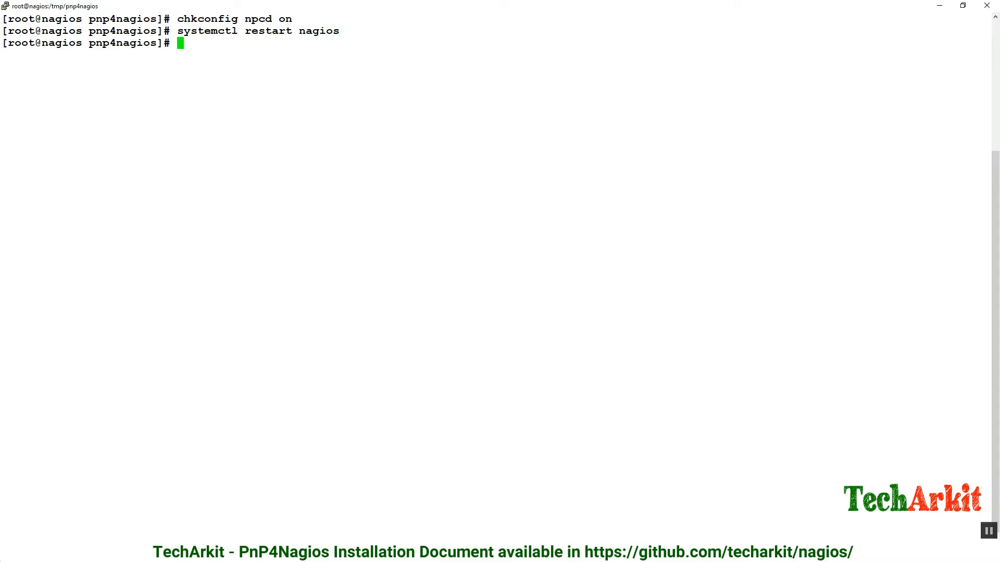
{"action": "type", "text": "systemctl restart httpd"}
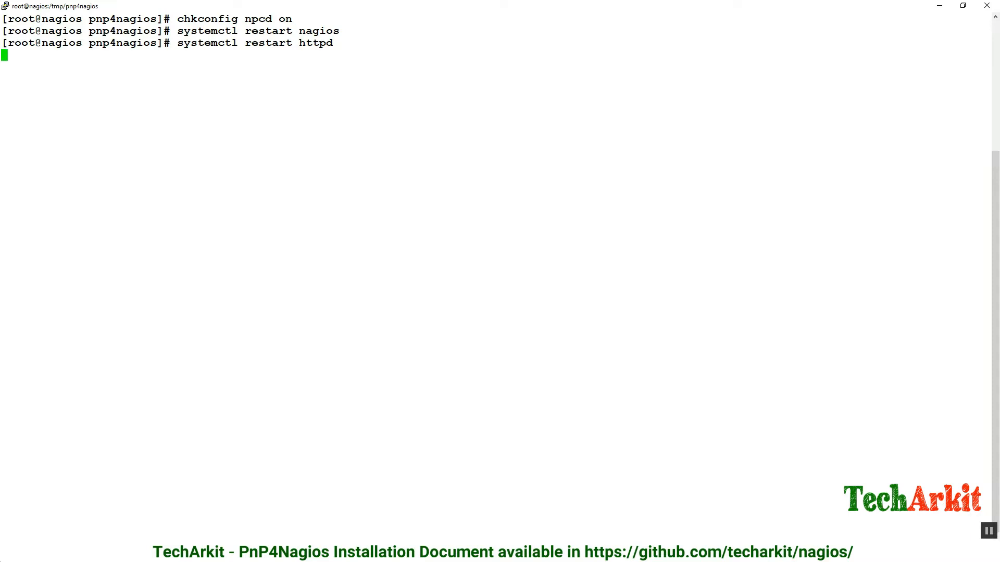
Check 192.168.29.200/pnp4nagios, install gd gd-devel php-gd, then systemctl restart httpd.
{"action": "type", "text": "192.168.29.200/pnp4nagio"}
{"action": "type", "text": "yum install"}
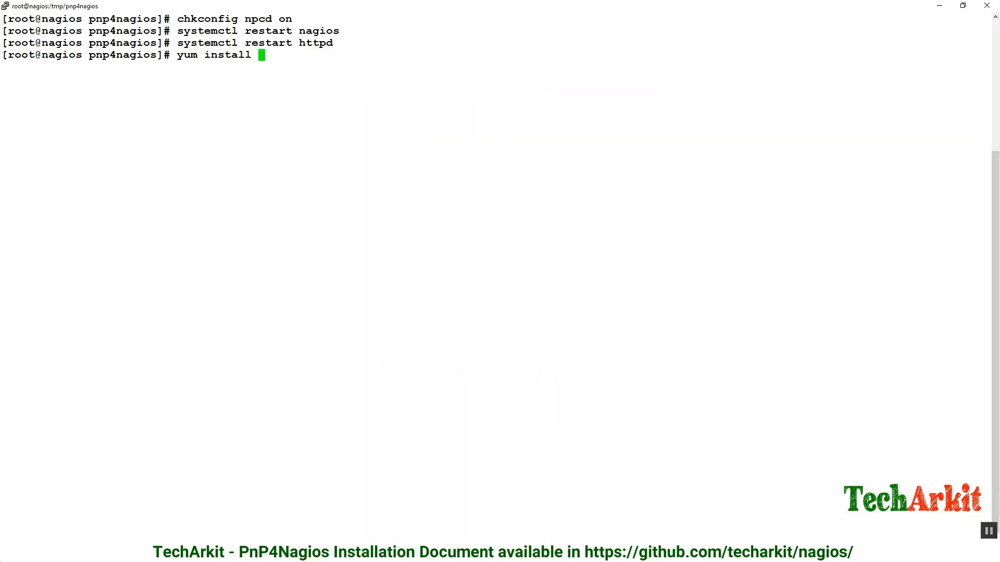
{"action": "type", "text": "gd gd"}
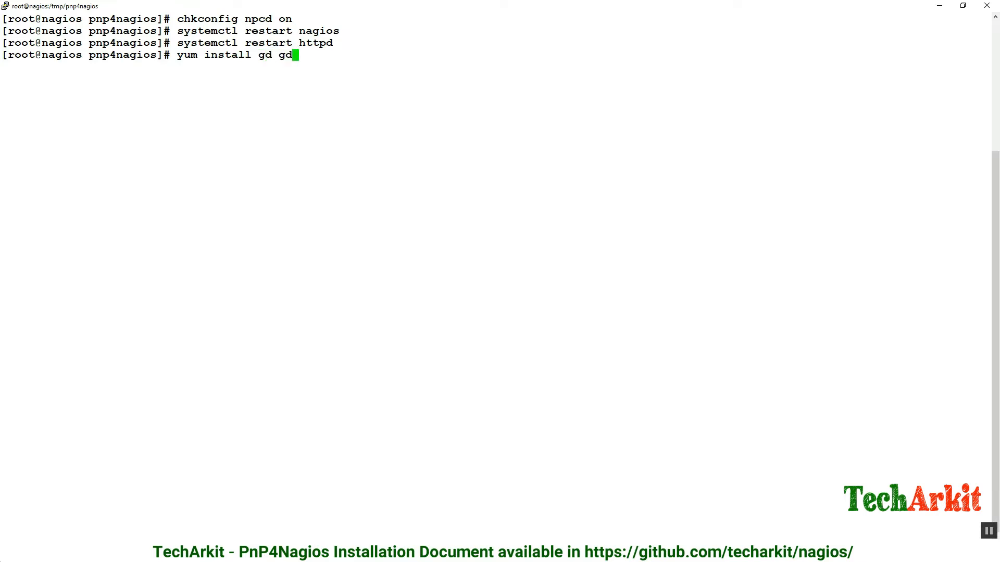
{"action": "type", "text": "-devel php"}
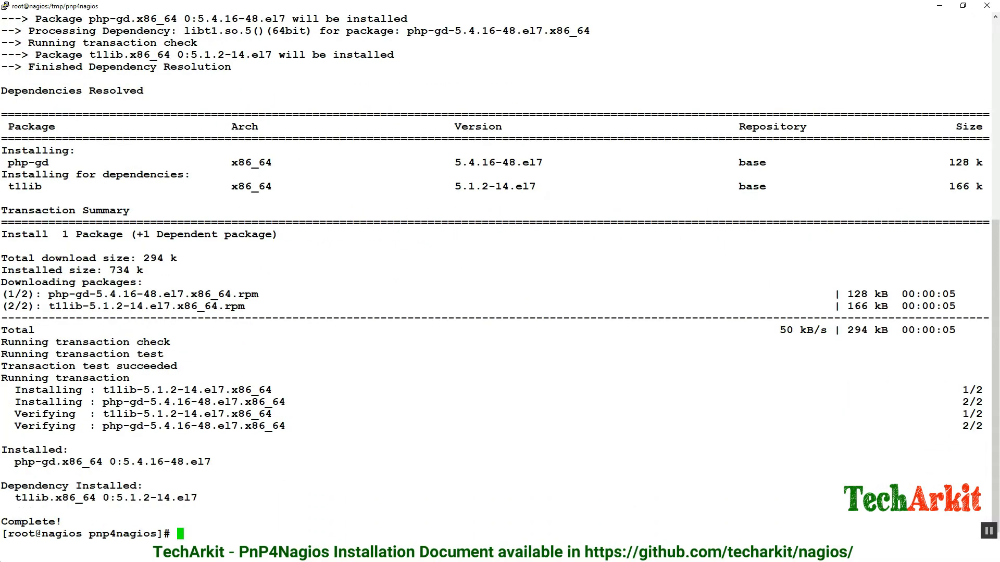
{"action": "type", "text": "systemctl restart httpd"}
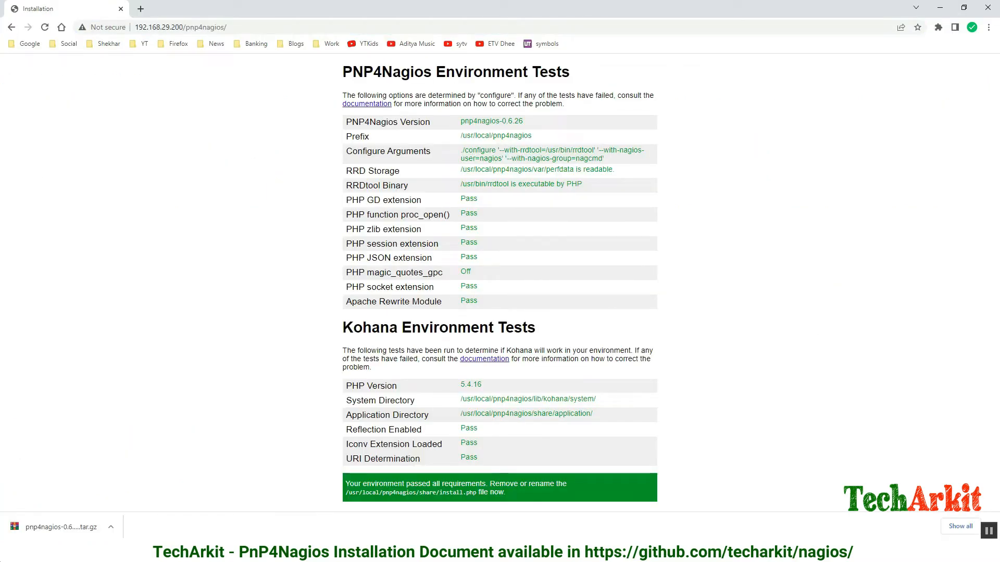
Review the PNP4Nagios environment test results, all passing, in Chrome.
{"action": "left_click_drag", "start_coordinate": [352, 122], "coordinate": [467, 300]}
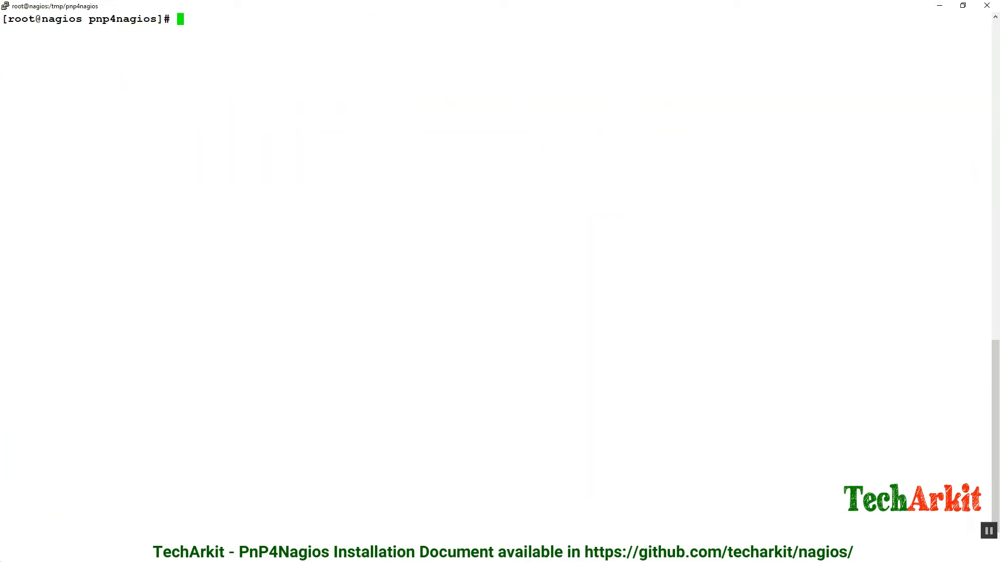
Remove /usr/local/pnp4nagios/share/install.php and change into scripts/.
{"action": "type", "text": "rm -rf /usr/local/pnp4nagios/share/"}
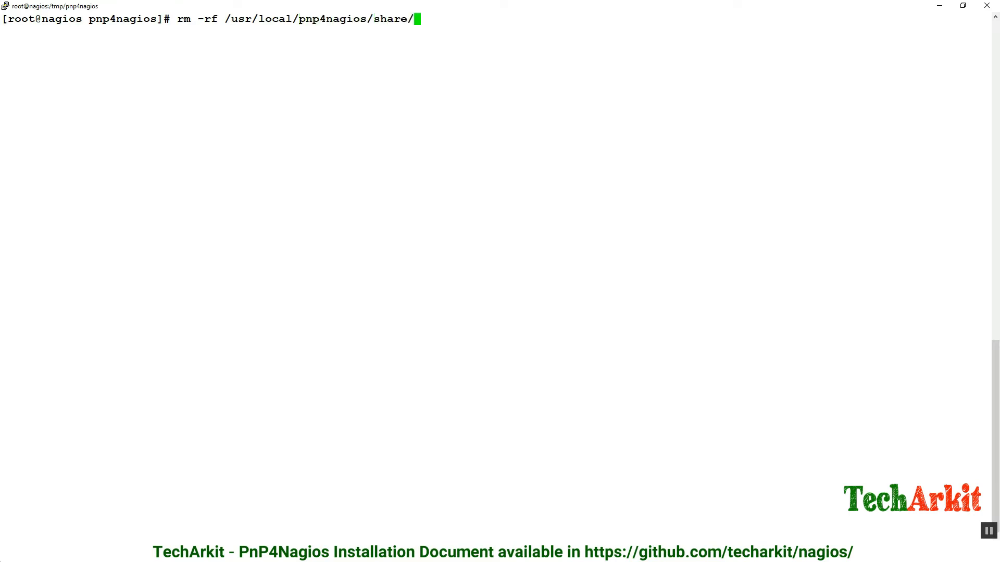
{"action": "type", "text": "install.php"}
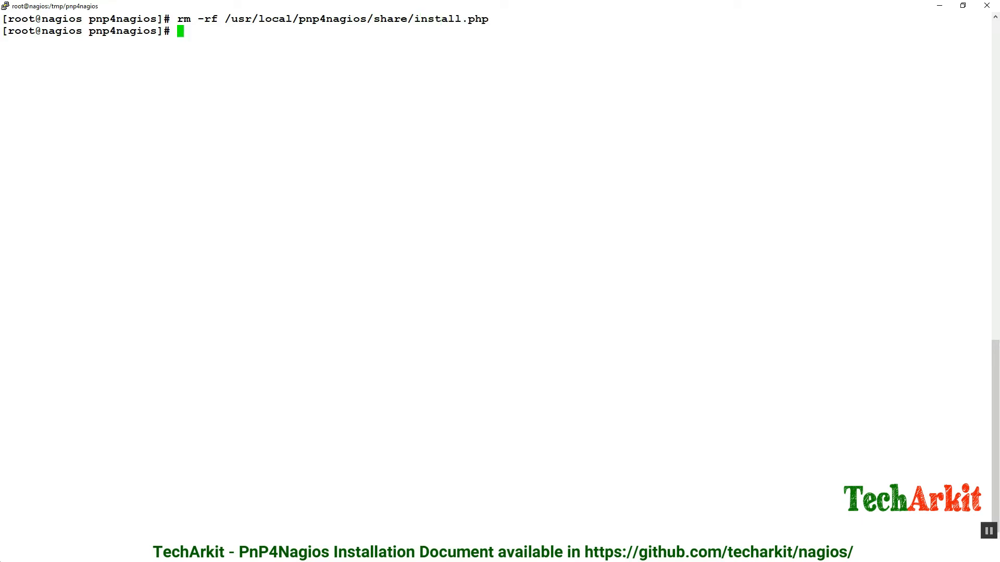
{"action": "type", "text": "cd"}
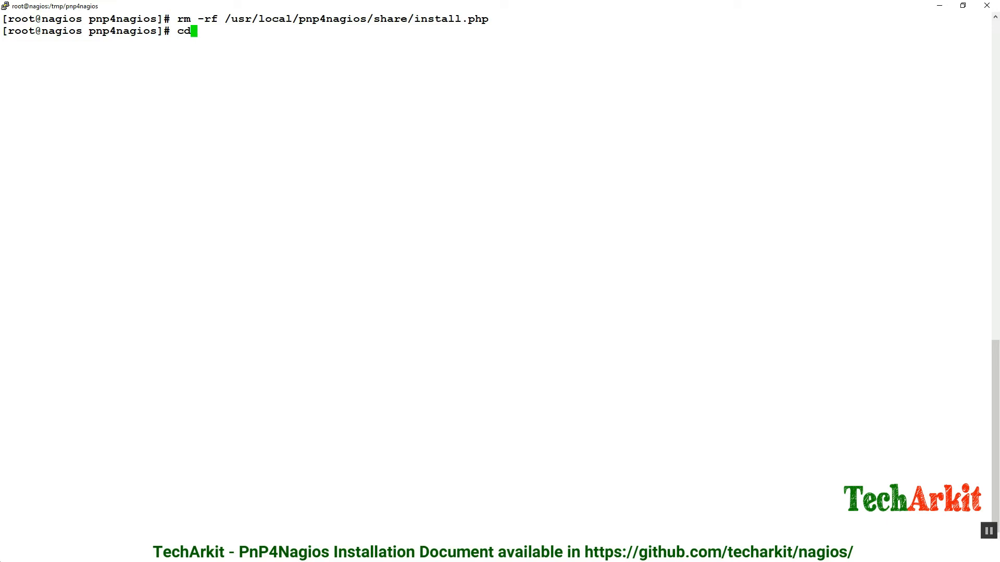
{"action": "type", "text": "scripts/"}
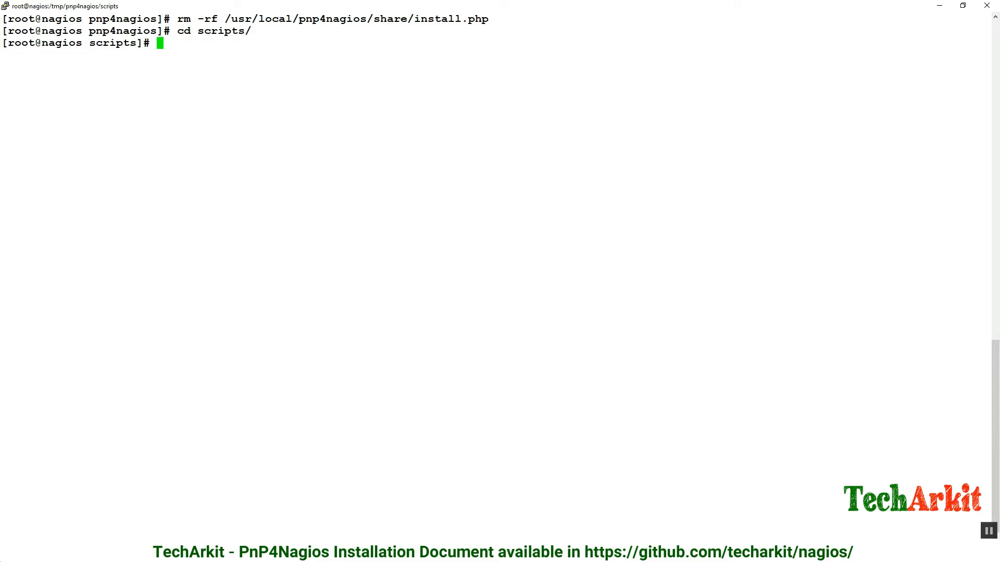
Run ./verify_pnp_config_v2.pl -m bulk -c /usr/local/nagios/etc/nagios.cfg -p /usr/local/pnp4nagios/etc/.
{"action": "type", "text": "./verify_pnp_config_v2.pl -m"}
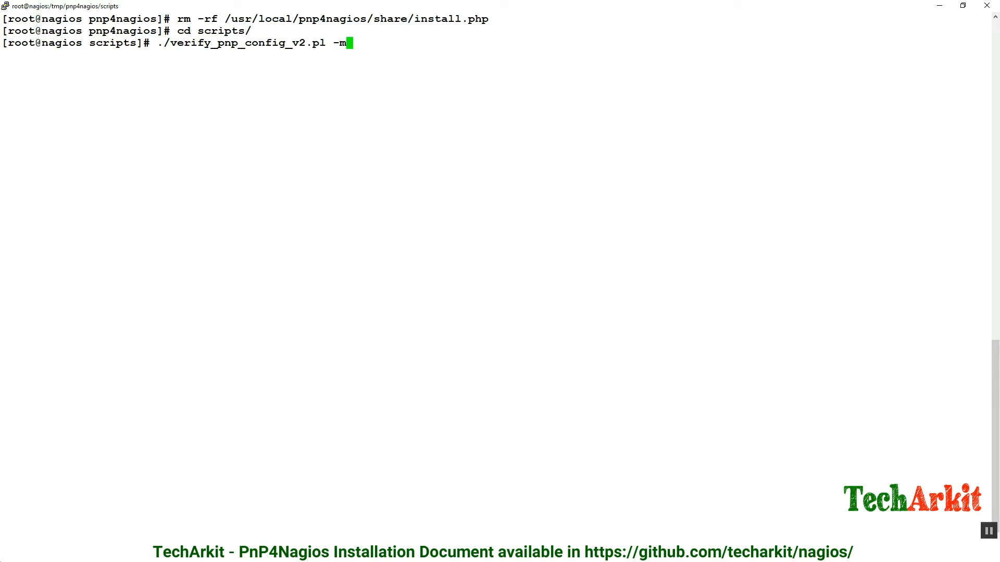
{"action": "type", "text": "bulk"}
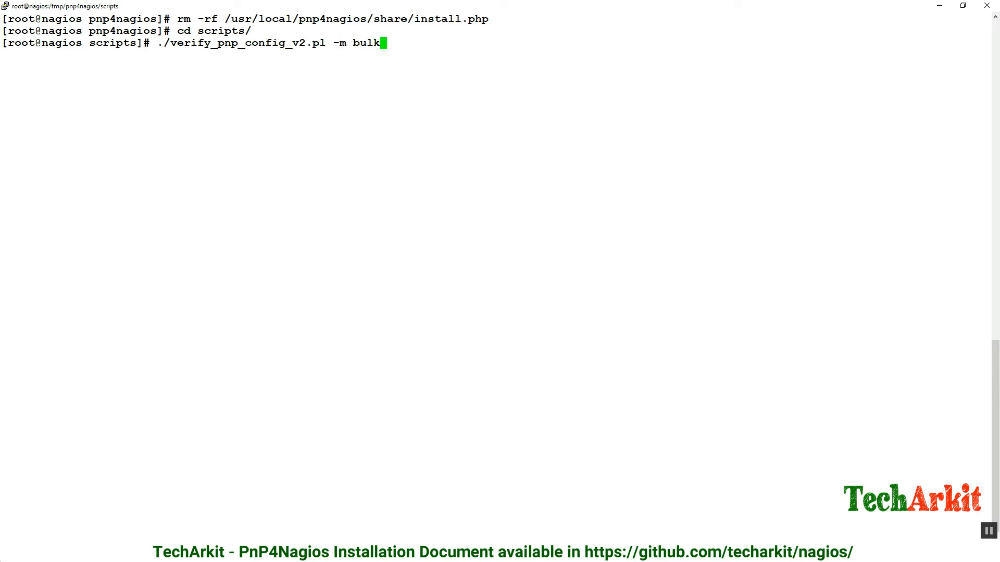
{"action": "type", "text": "-"}
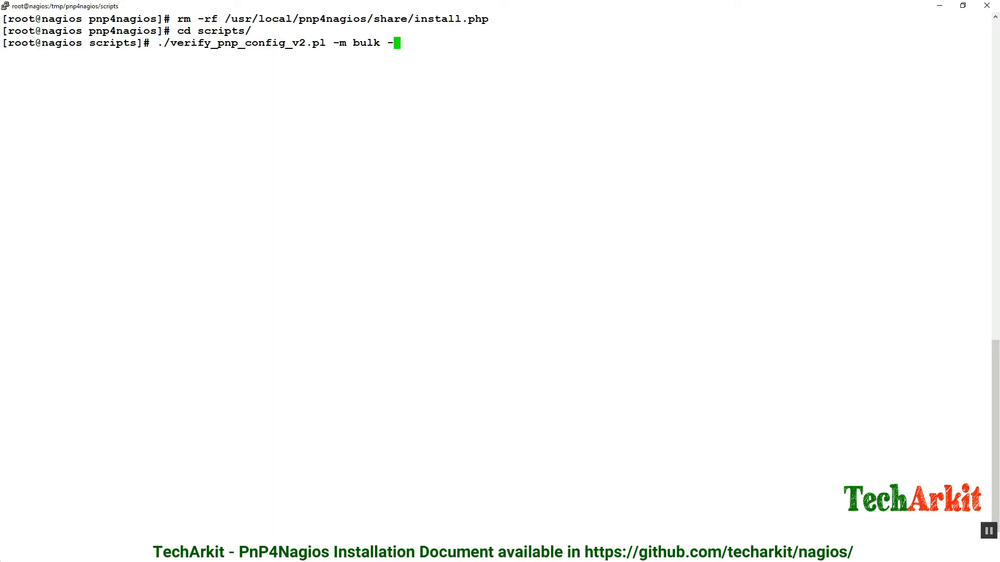
{"action": "type", "text": "c /usr/"}
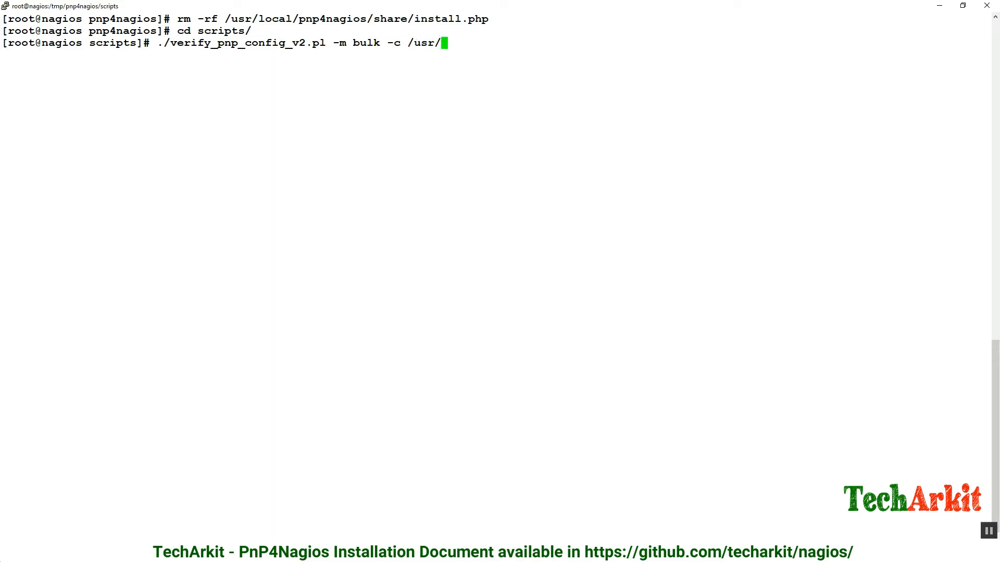
{"action": "type", "text": "local/n"}
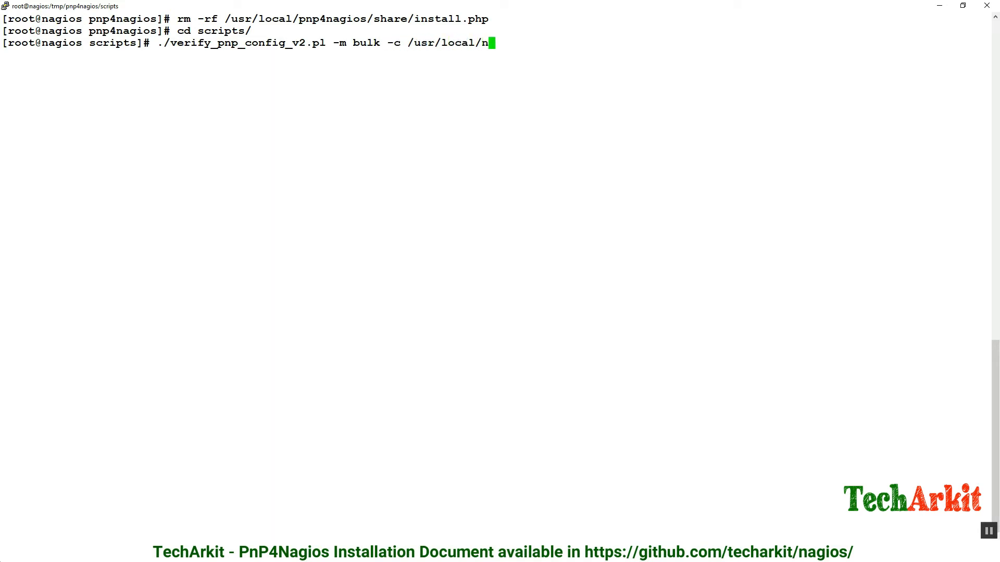
{"action": "type", "text": "agios/etc/nagios.cfg"}
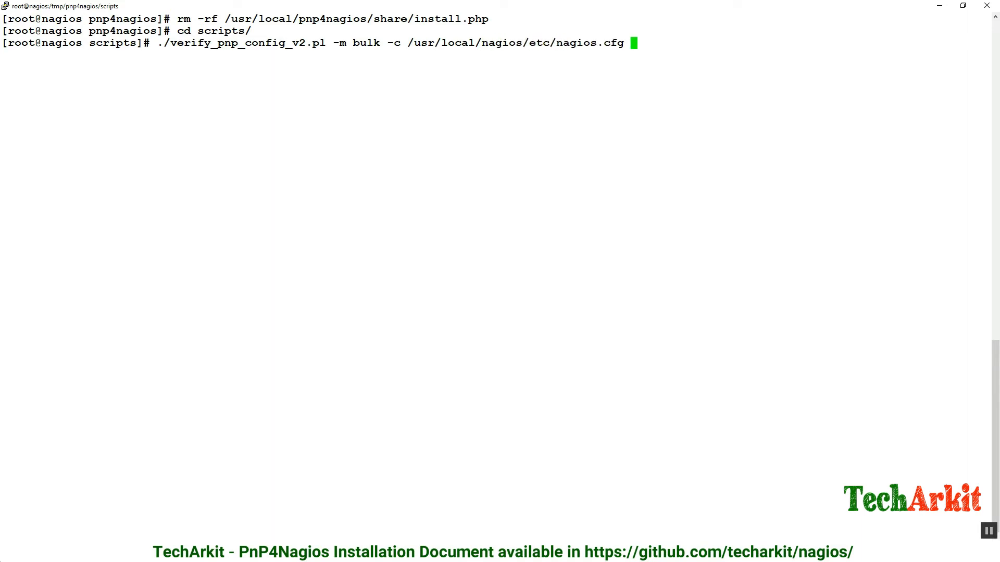
{"action": "type", "text": "-p"}
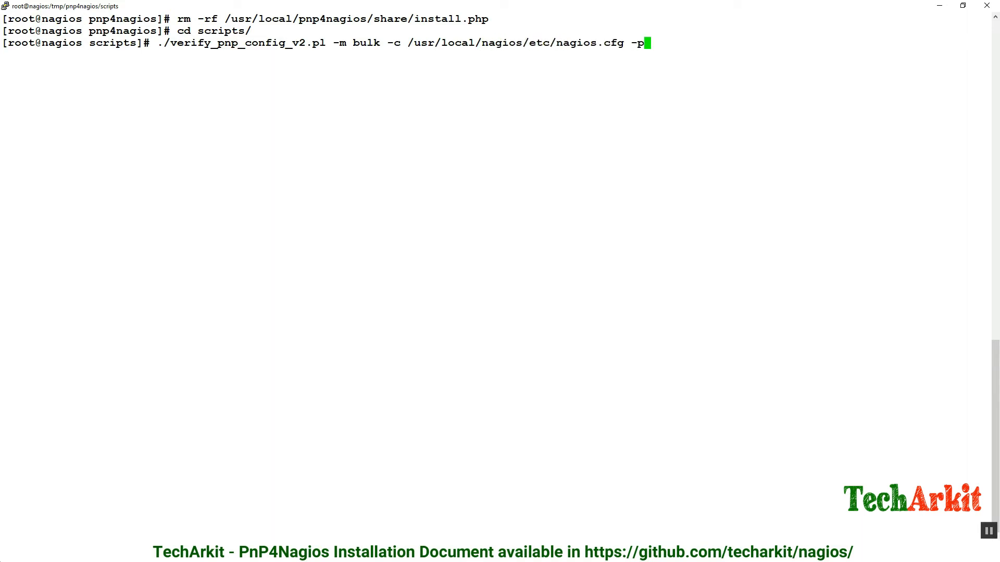
{"action": "type", "text": "/usr/lo"}
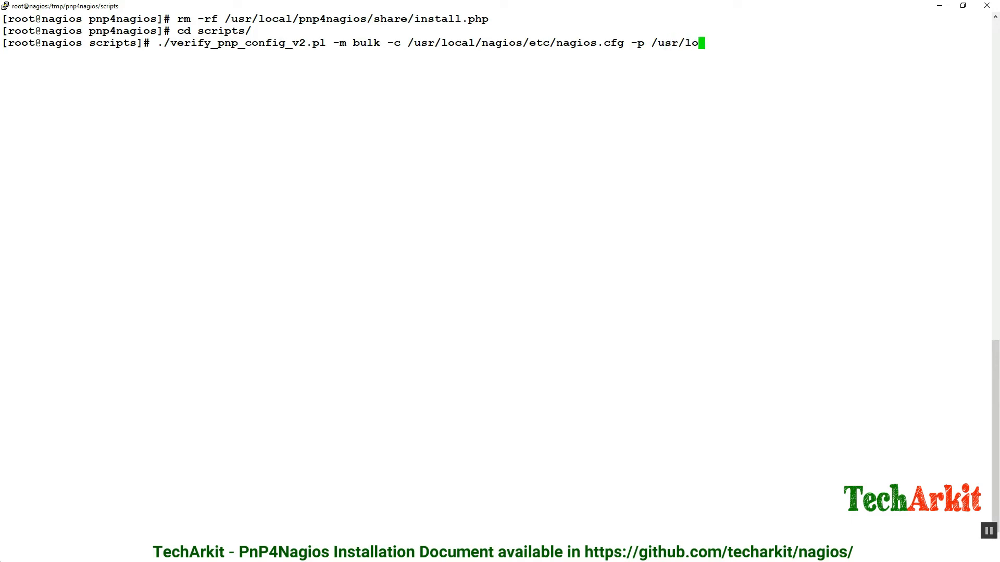
{"action": "type", "text": "cal/pnp4nagios/etc/"}
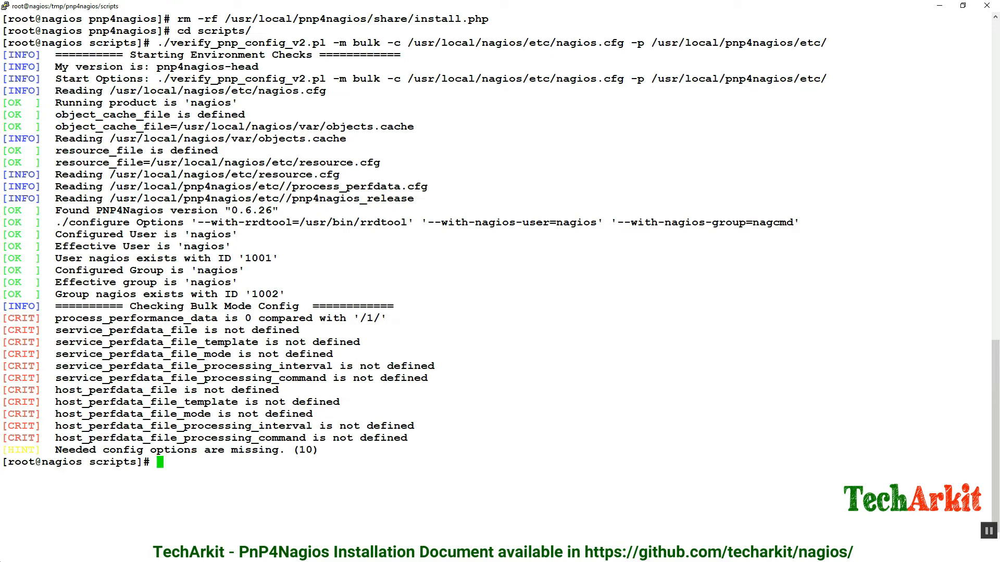
Edit /usr/local/nagios/etc/nagios.cfg in vi and paste the bulk perfdata block.
{"action": "type", "text": "vi /"}
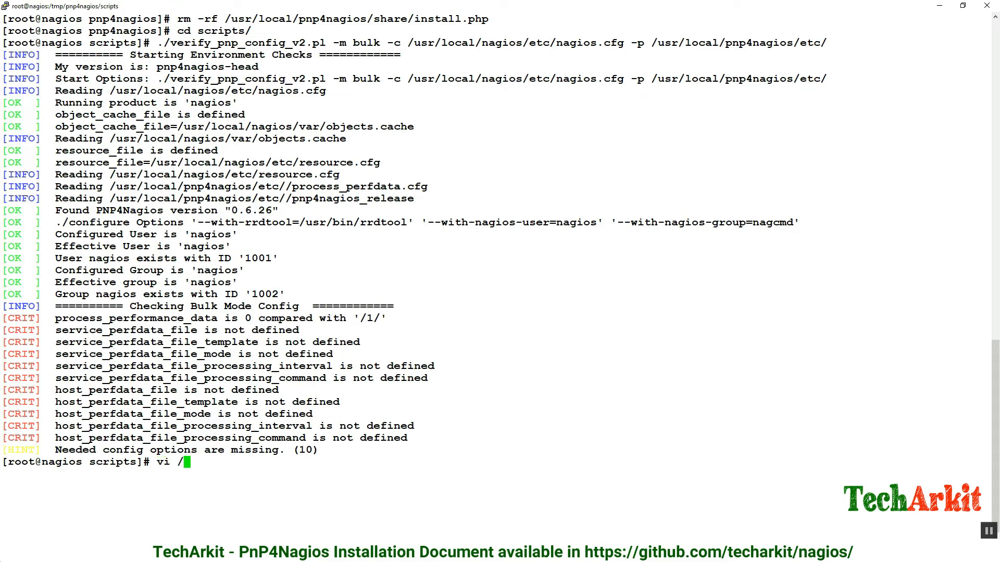
{"action": "type", "text": "usr/local/n"}
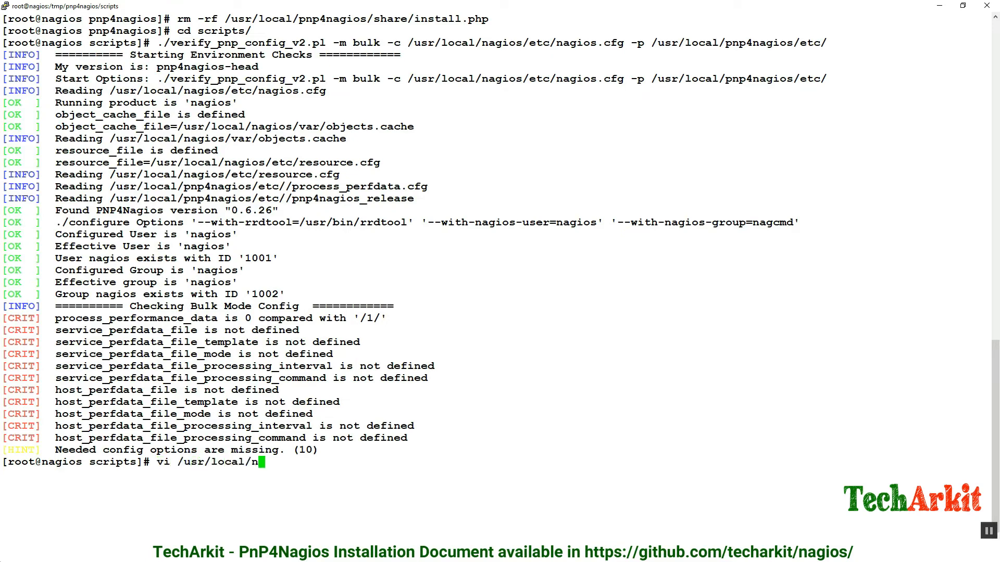
{"action": "type", "text": "agios/etc/nagios.cfg"}
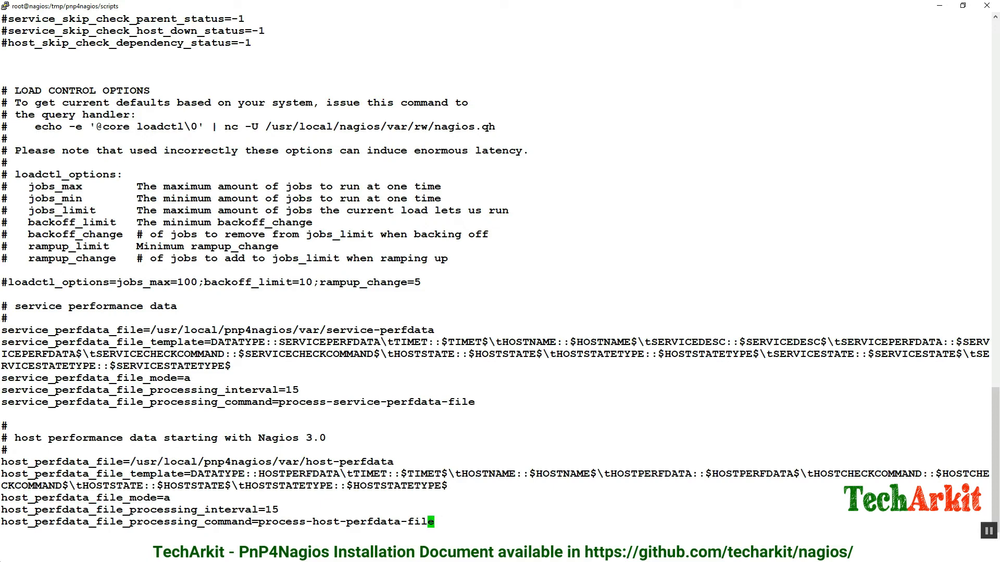
Set process_performance_data and enable_environment_macros to 1, then save and quit.
{"action": "type", "text": "/pro"}
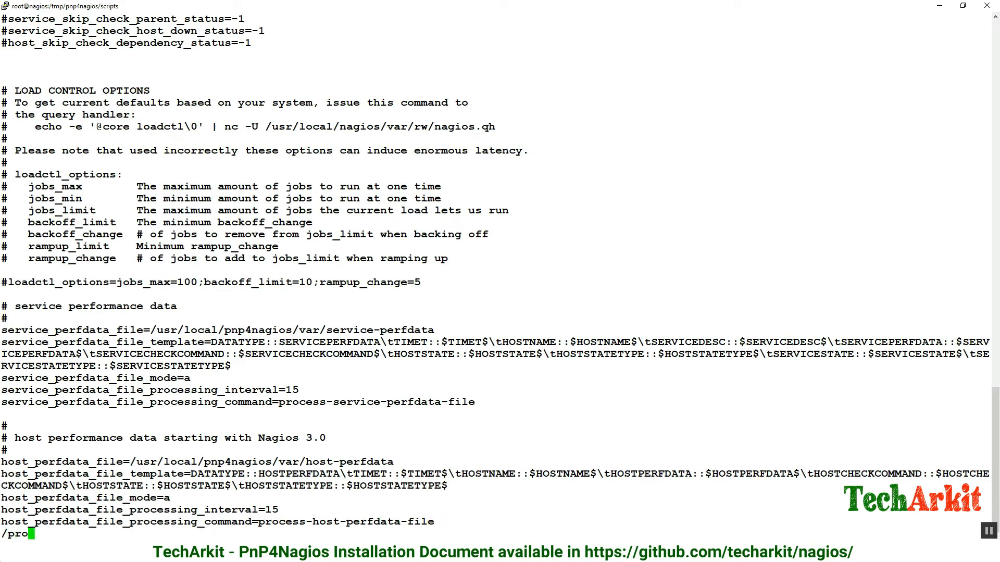
{"action": "type", "text": "cess"}
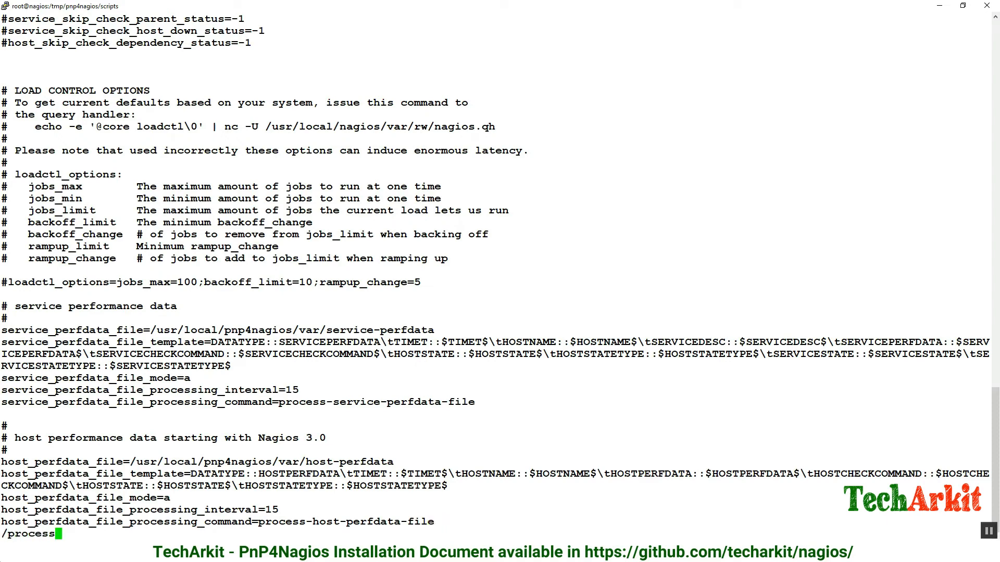
{"action": "type", "text": "_per"}
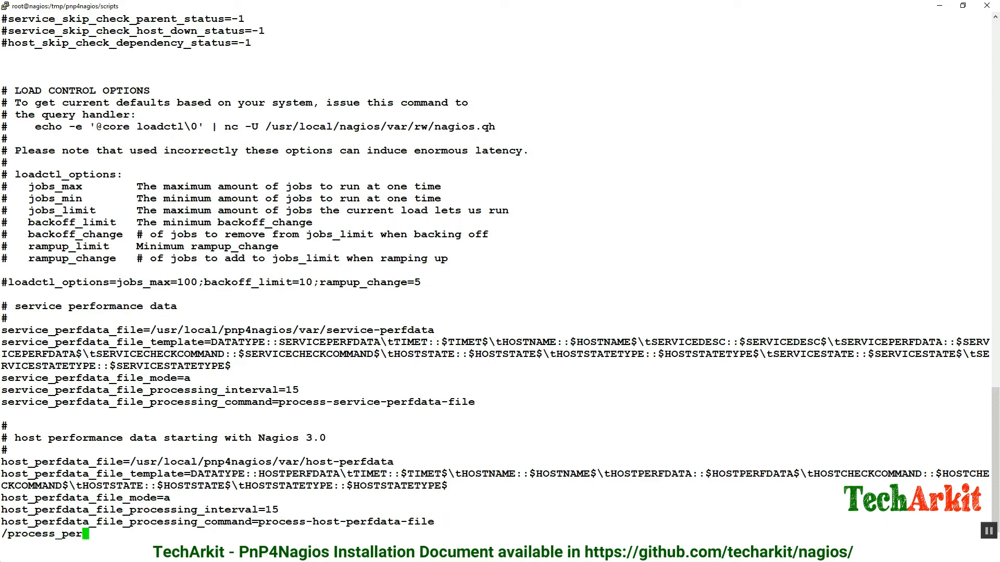
{"action": "type", "text": "formance"}
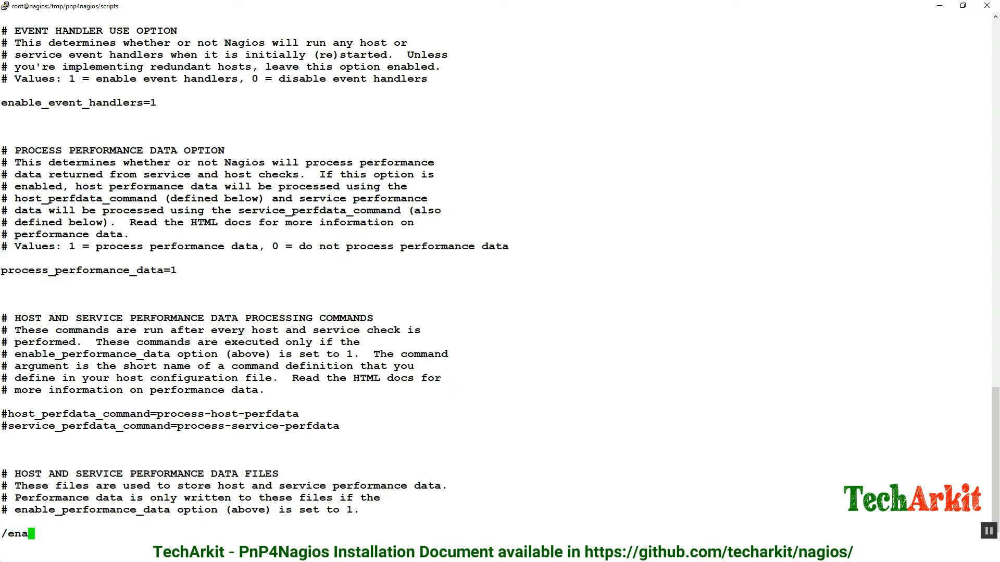
{"action": "type", "text": "ble"}
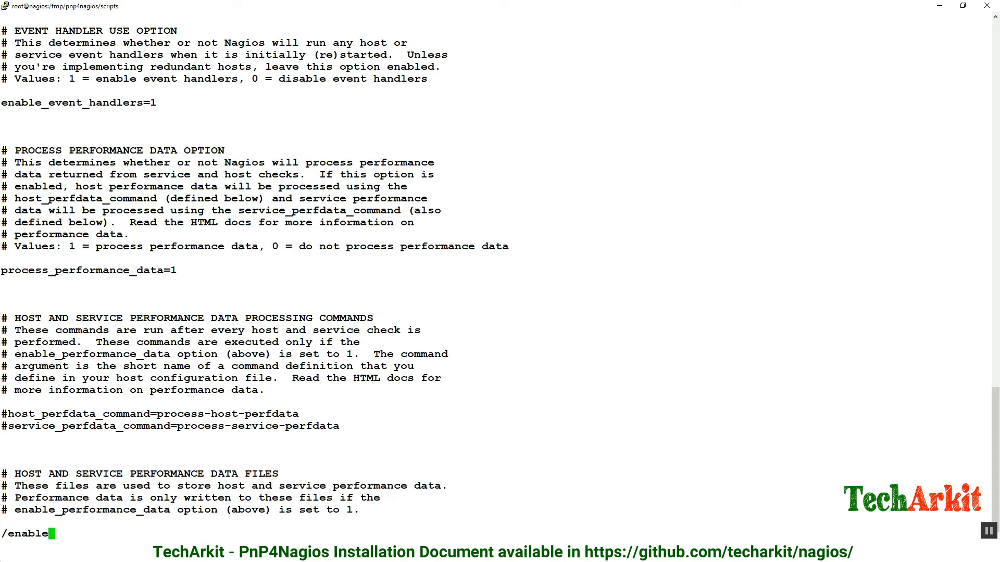
{"action": "type", "text": "environ"}
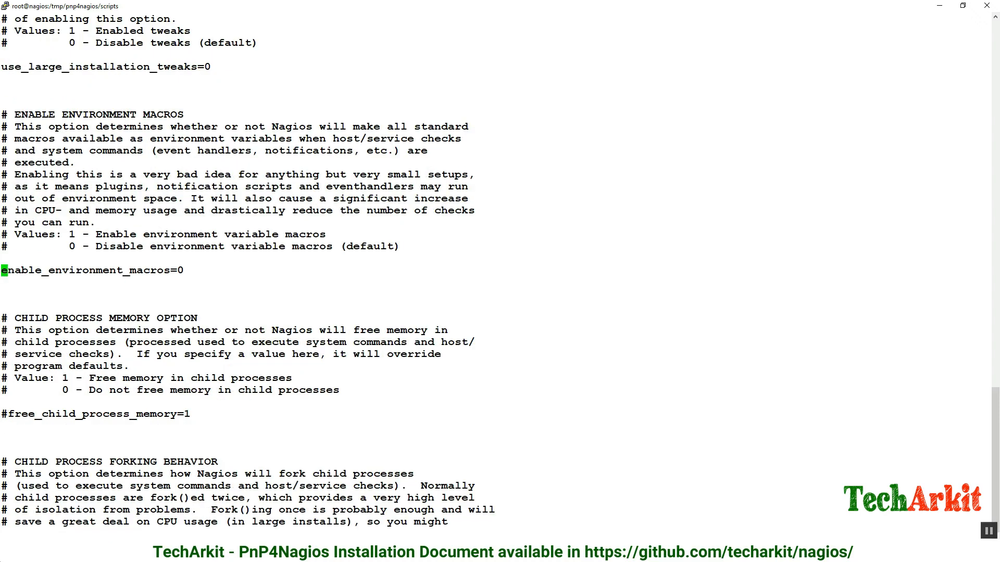
{"action": "type", "text": "1"}
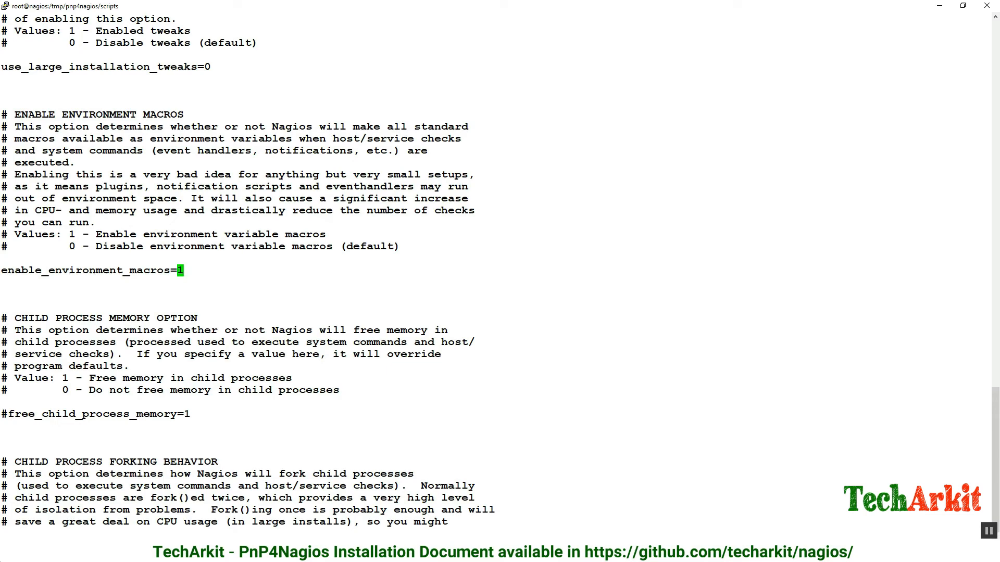
{"action": "type", "text": ":wq"}
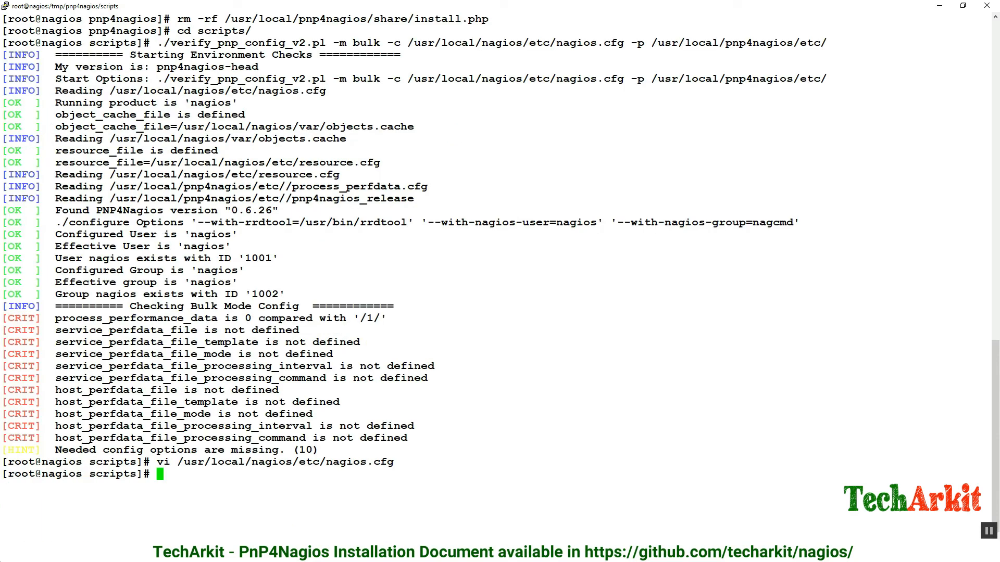
Start the vi command for /usr/local/nagios/etc/objects/commands.cfg.
{"action": "type", "text": "vi"}
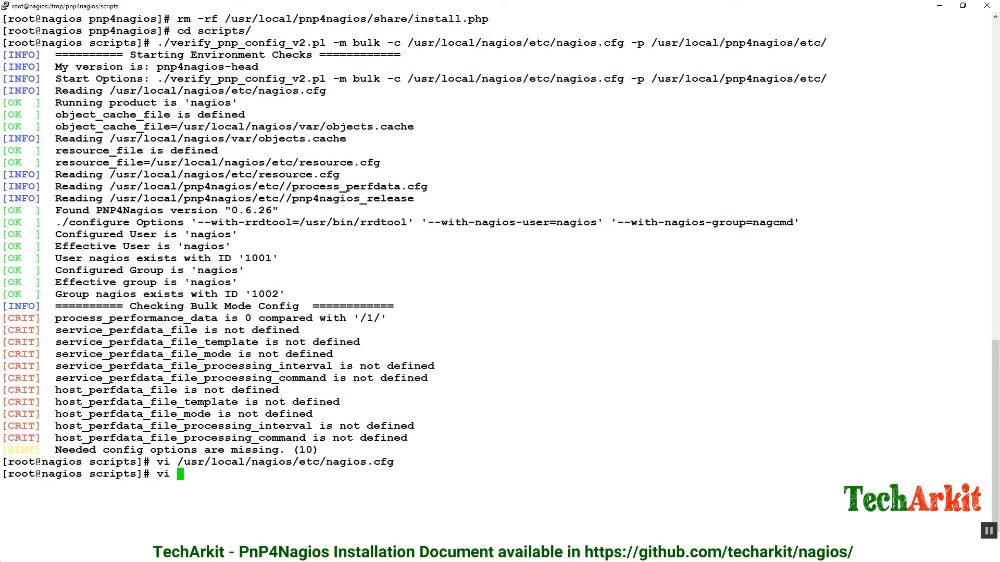
{"action": "type", "text": "/usr/local/nagios/"}
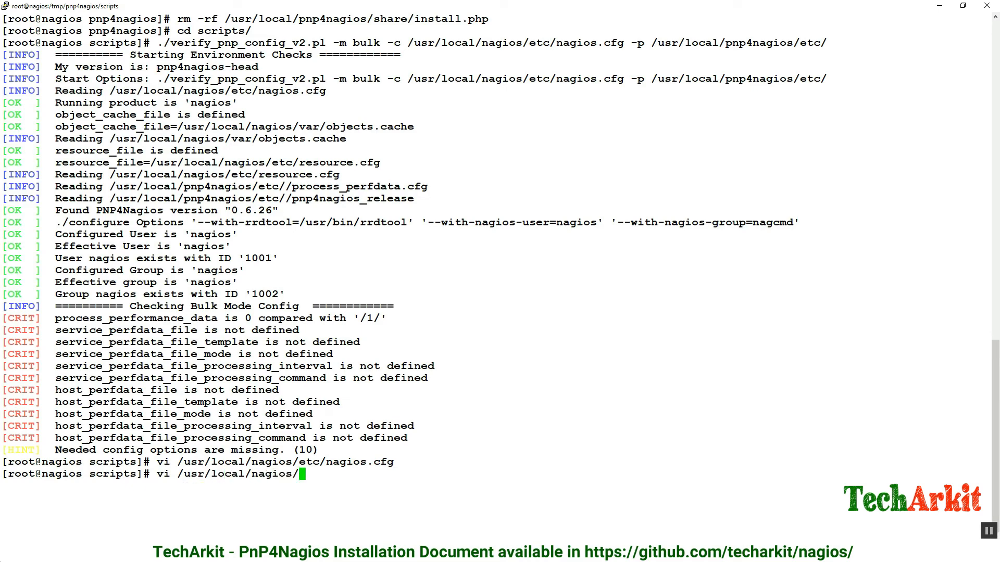
{"action": "type", "text": "ob"}
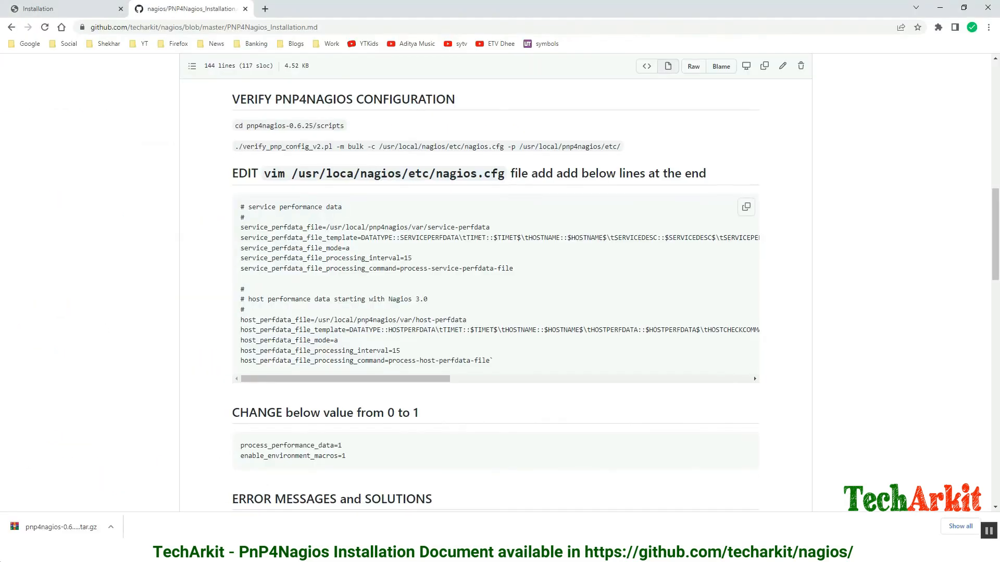
Scroll the installation guide down to the Verify PNP4Nagios Configuration section.
{"action": "scroll", "scroll_direction": "down", "scroll_amount": 3}
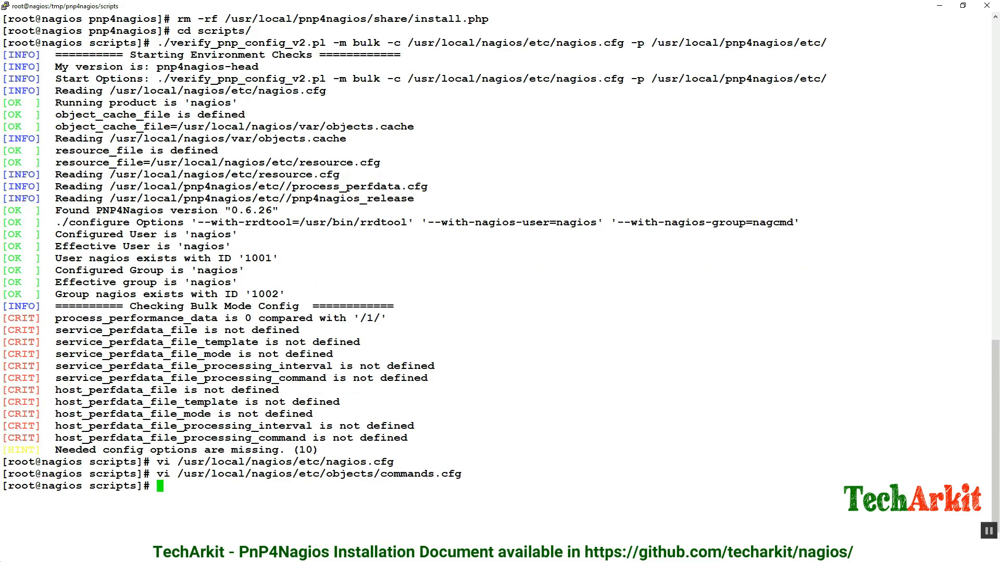
Restart nagios, rerun verify_pnp_config_v2.pl in bulk mode with zero critical errors, and restart npcd.
{"action": "type", "text": "systemctl"}
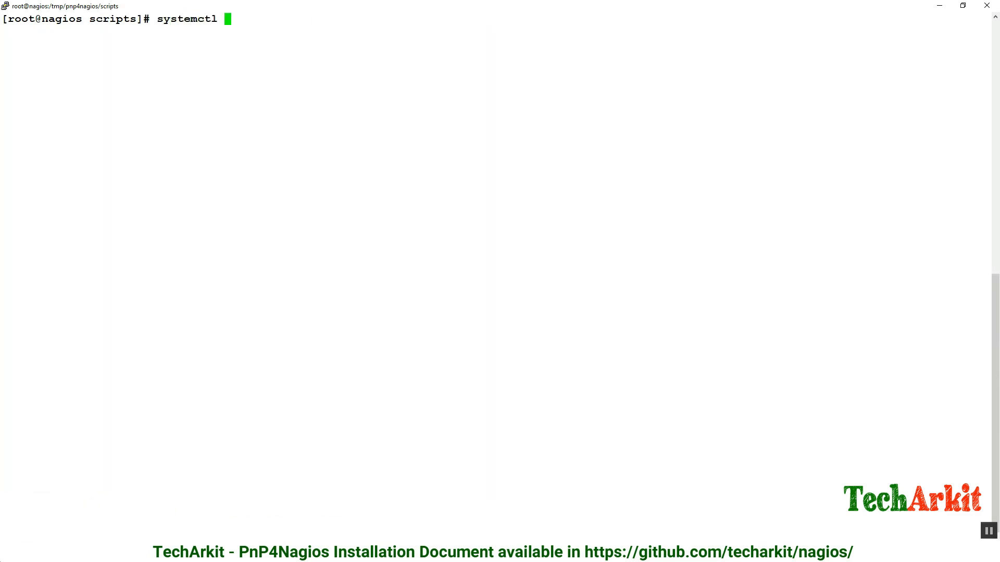
{"action": "type", "text": "restart nagios"}
{"action": "type", "text": "vi /usr/local/nagios/etc/objects/commands.cfg"}
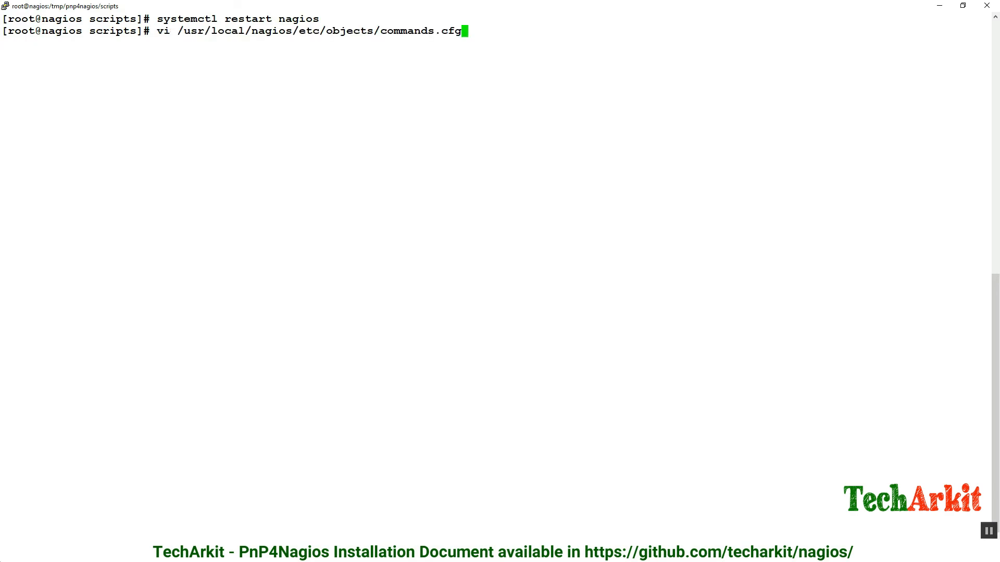
{"action": "type", "text": "./verify_pnp_config_v2.pl -m bulk -c /usr/local/nagios/etc/nagios.cfg -p /usr/local/pnp4nagios/etc/"}
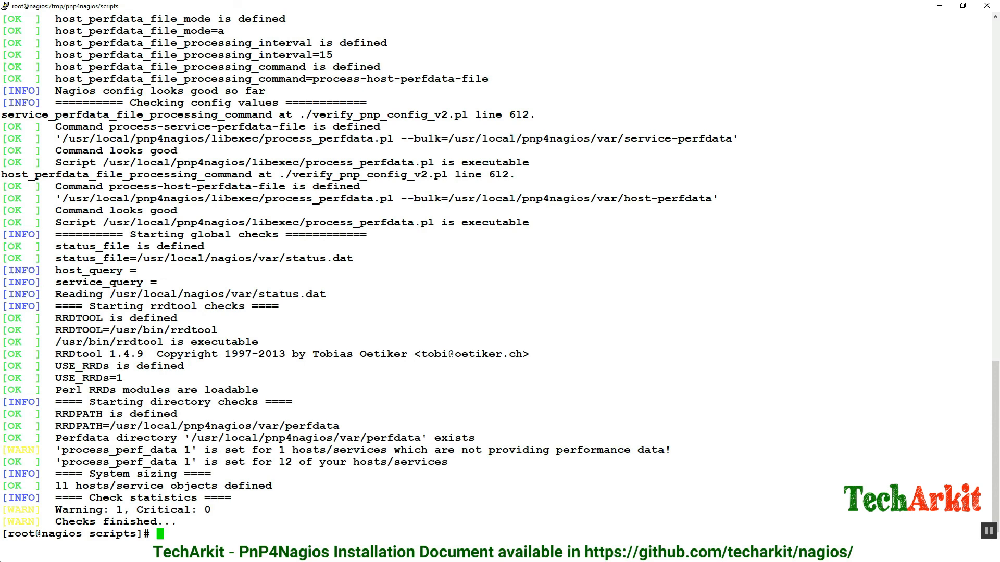
{"action": "type", "text": "/etc/init.d/npcd restart"}
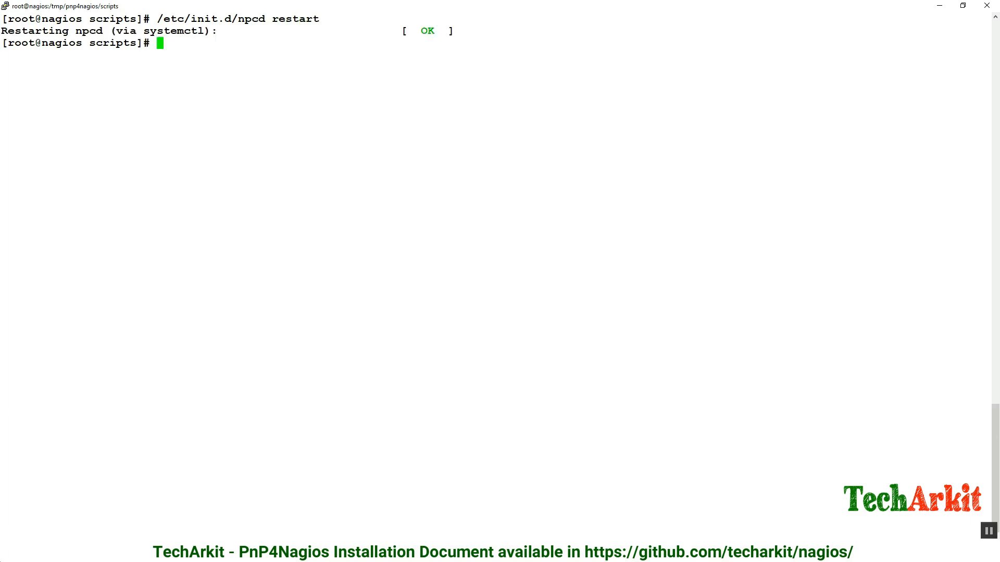